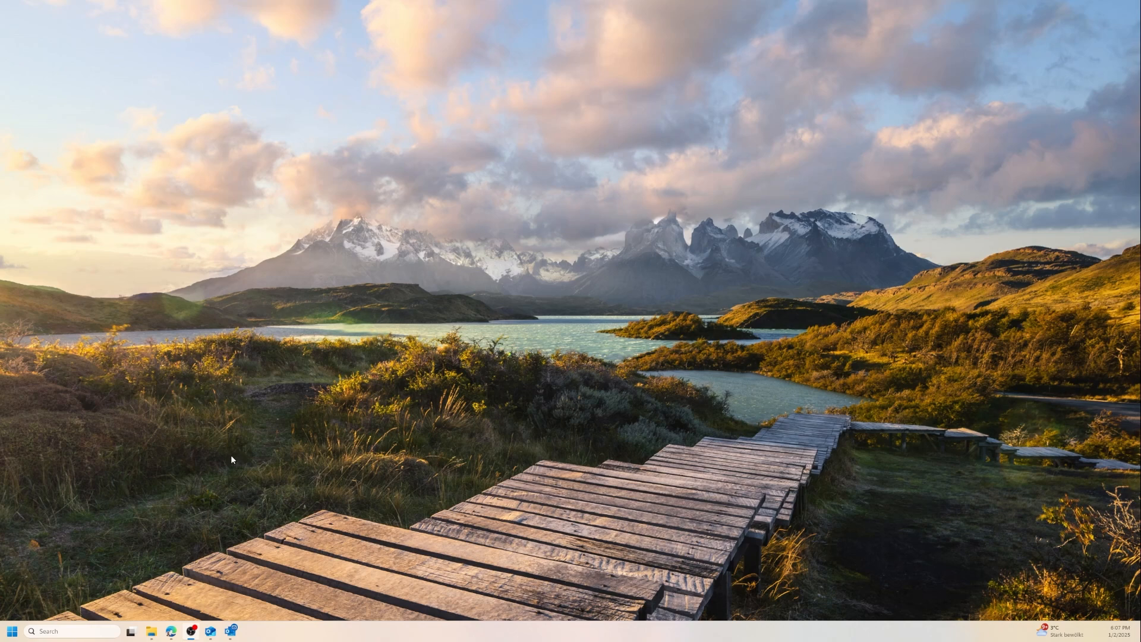
pyautogui.moveTo(248, 506)
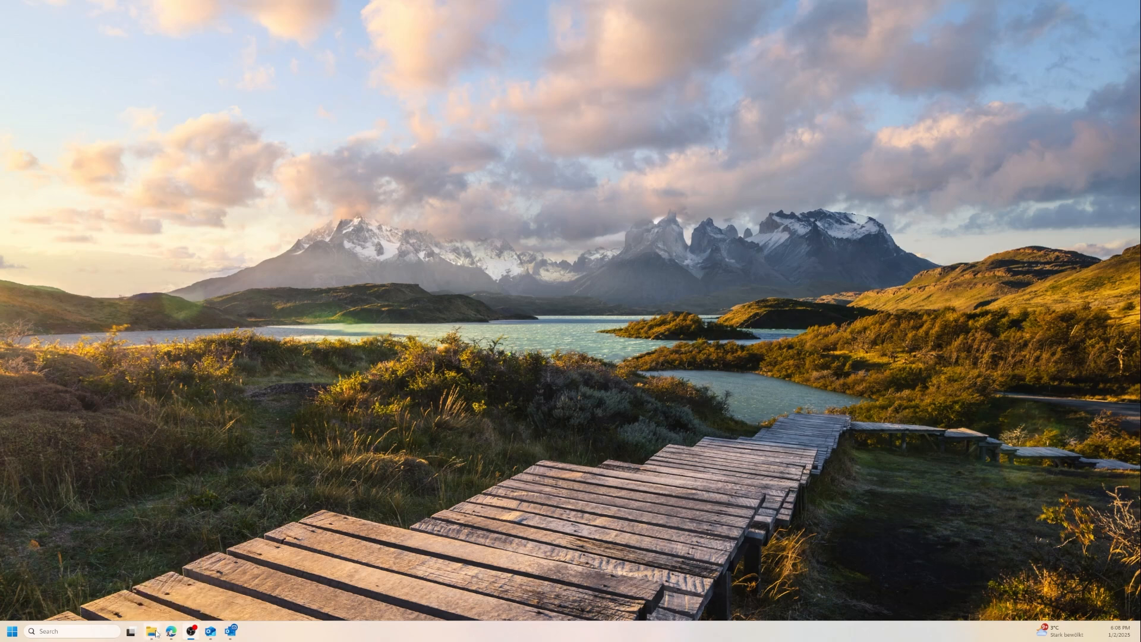
# Step: Open Mass Mailing.xlsx from the 14_Mass_Mailing folder in File Explorer
pyautogui.click(152, 631)
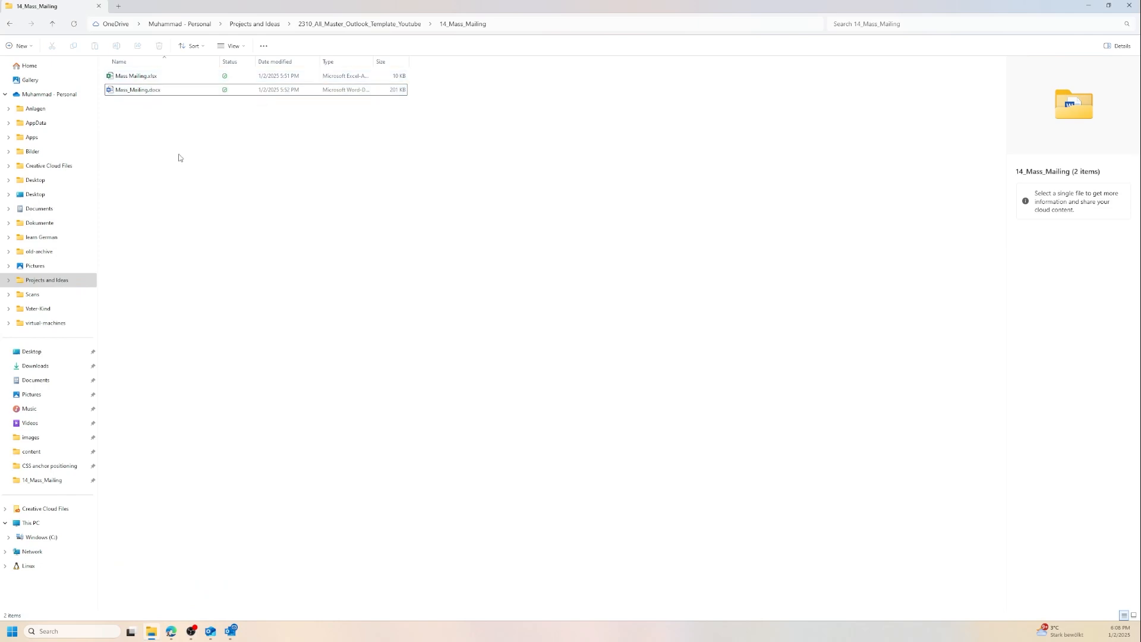
pyautogui.moveTo(135, 75)
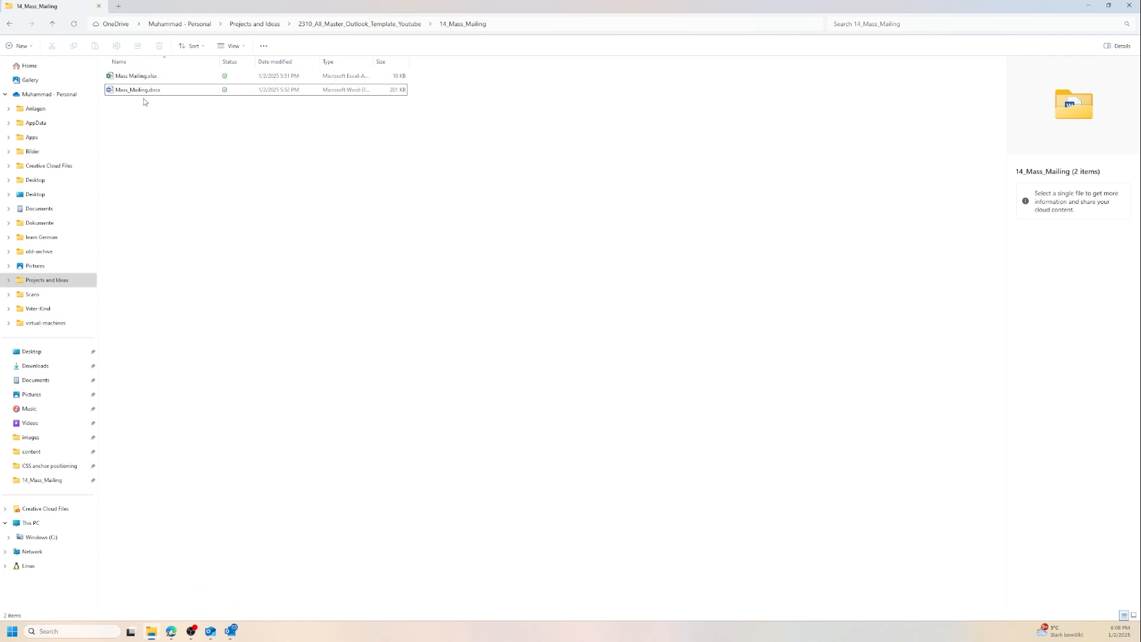
pyautogui.click(136, 76)
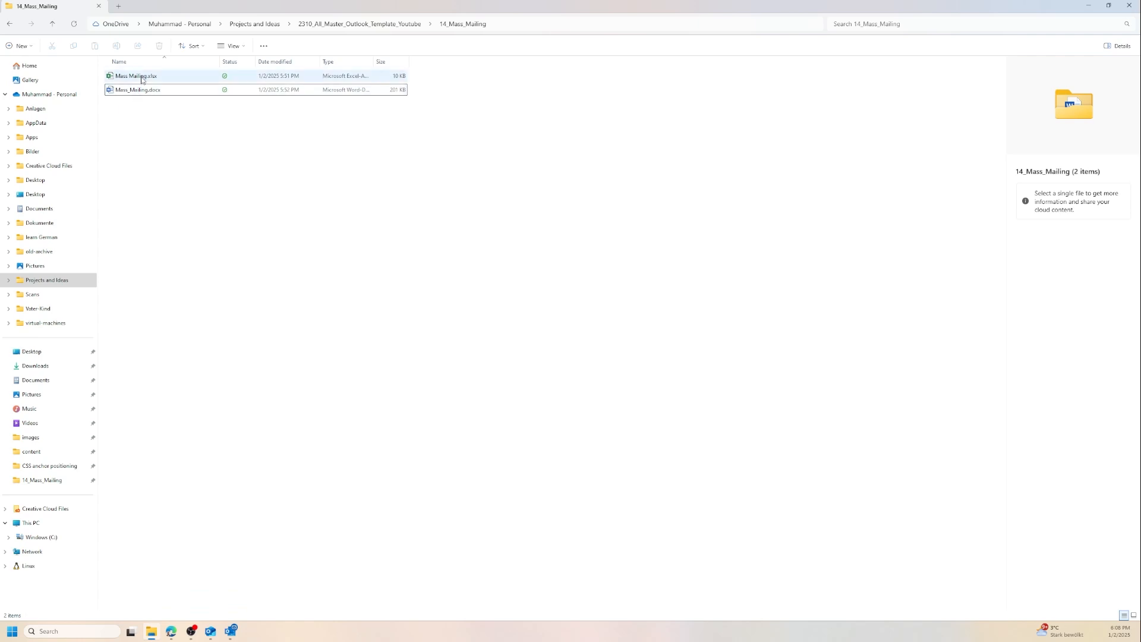
pyautogui.moveTo(135, 75)
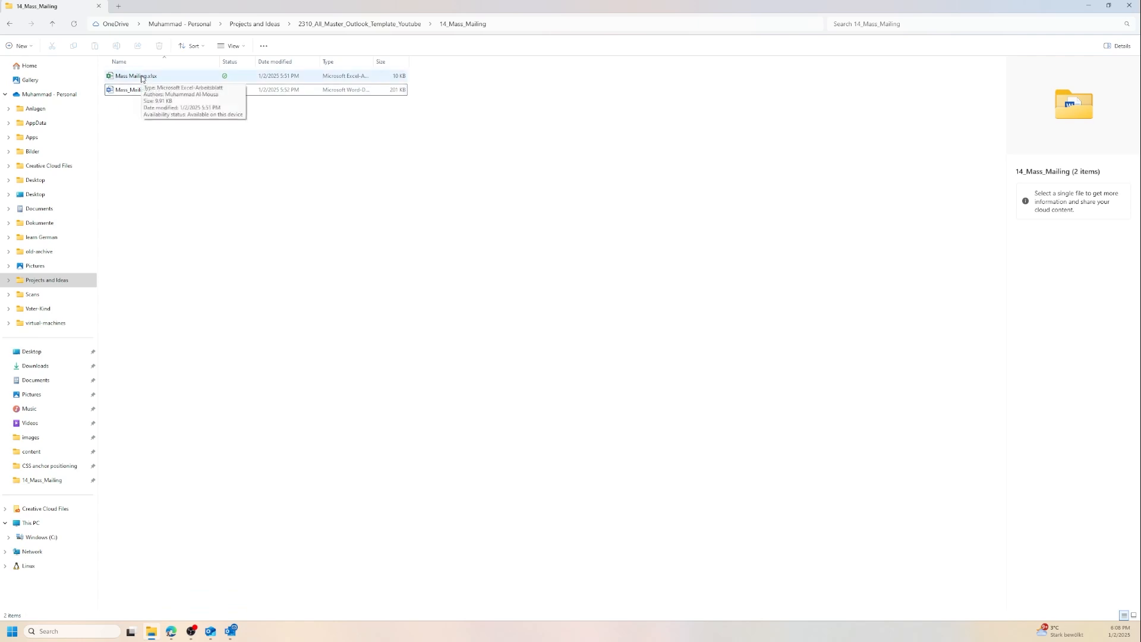
pyautogui.doubleClick(137, 76)
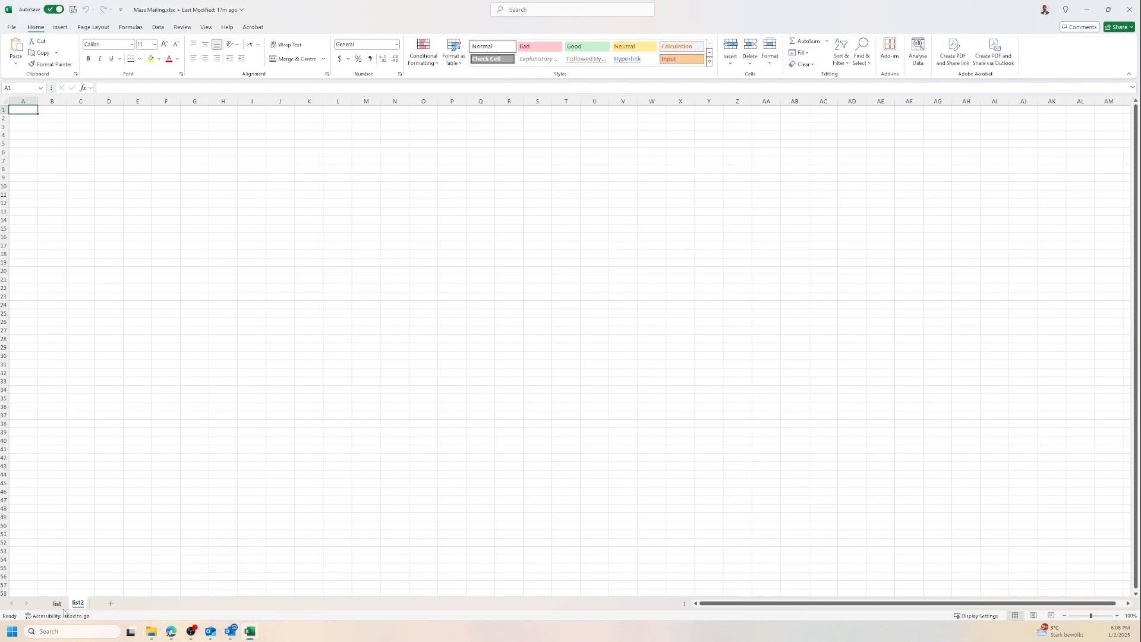
# Step: View the Name and Email columns on the list sheet, then close Excel
pyautogui.click(56, 603)
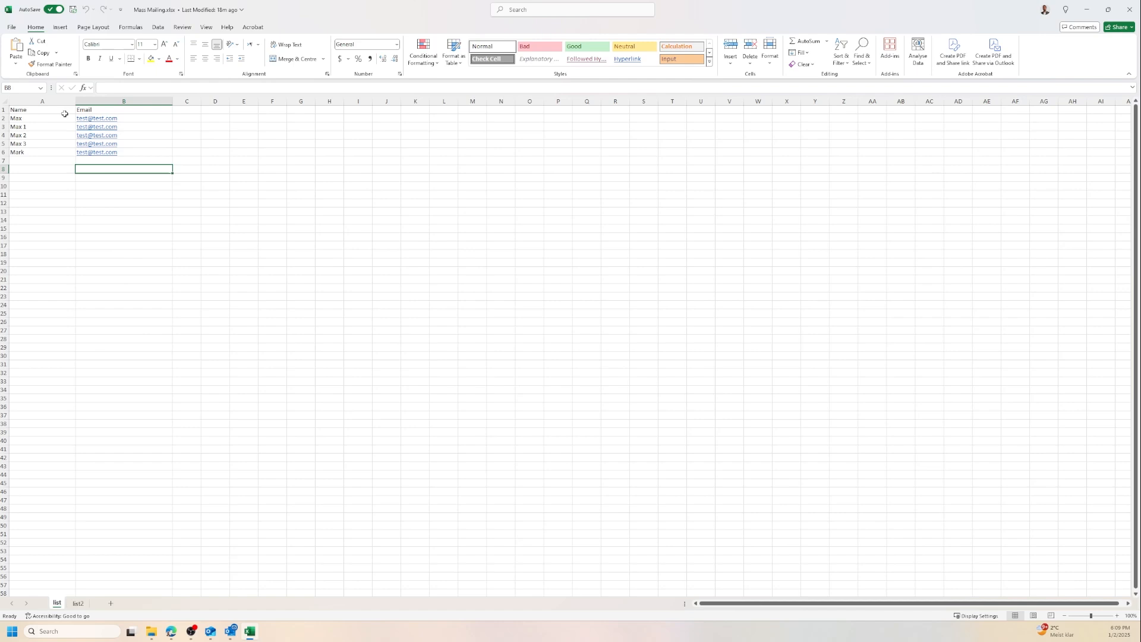
pyautogui.moveTo(95, 110)
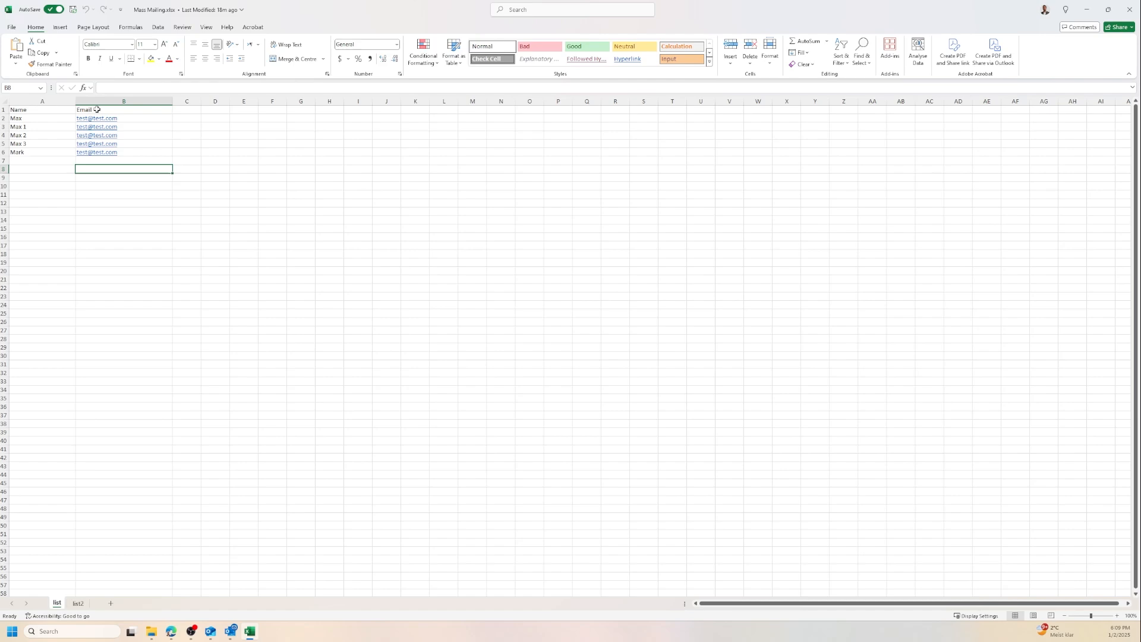
pyautogui.moveTo(43, 127)
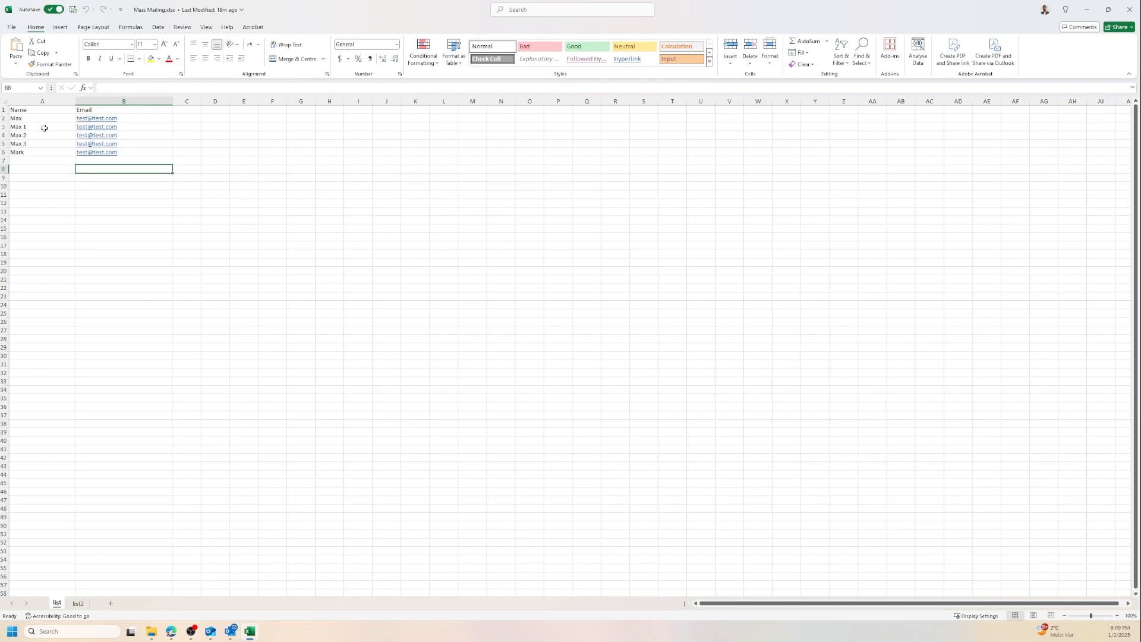
pyautogui.moveTo(135, 186)
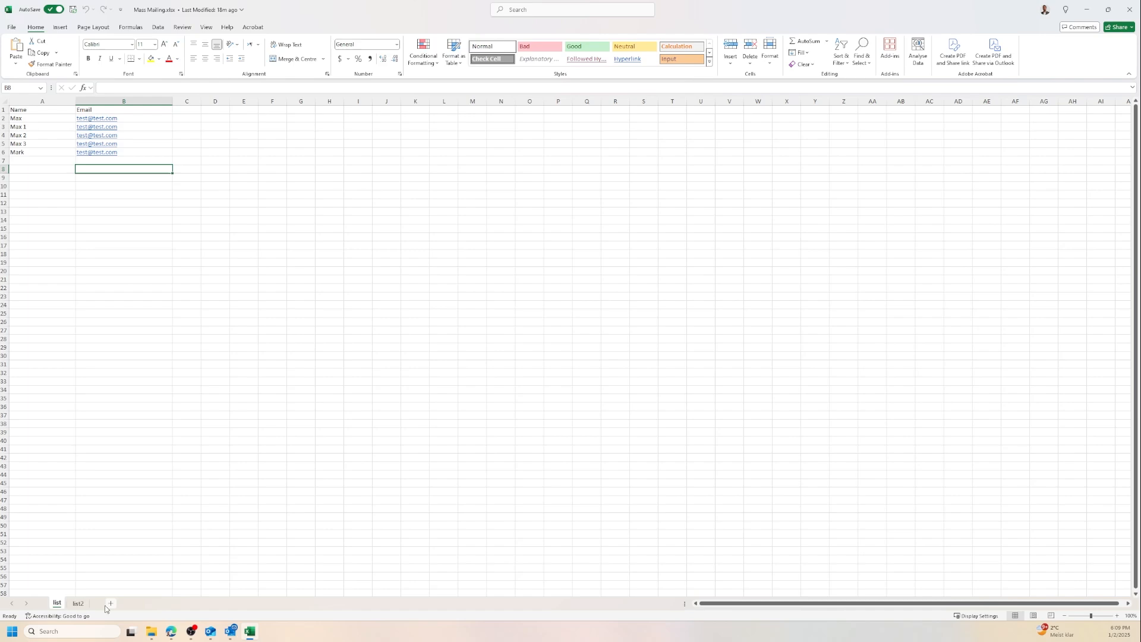
pyautogui.moveTo(148, 606)
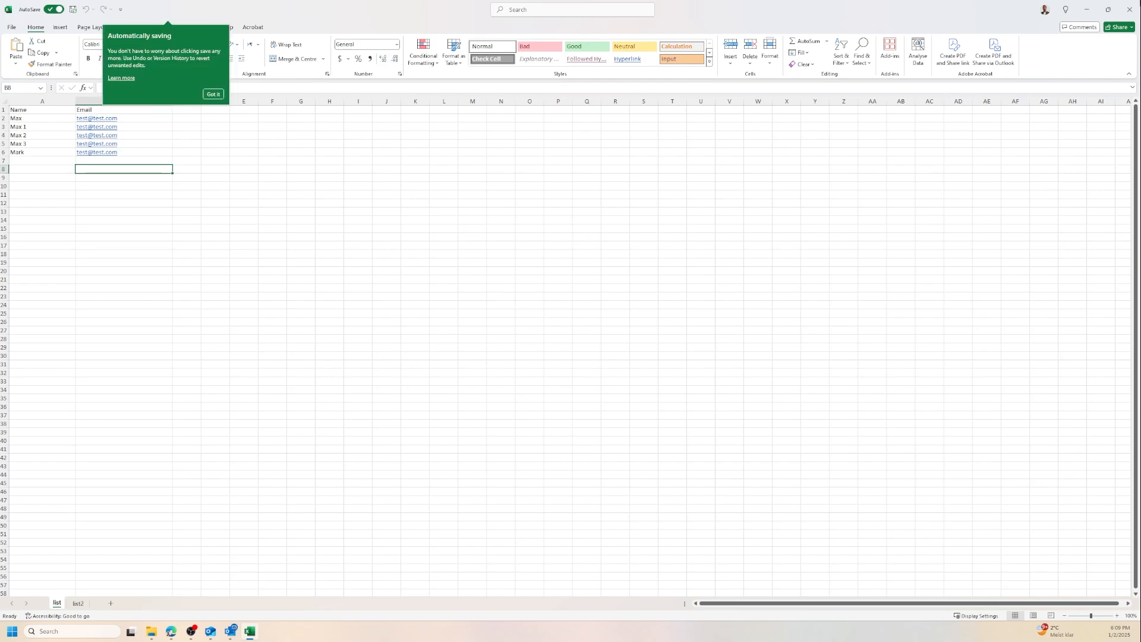
pyautogui.click(151, 632)
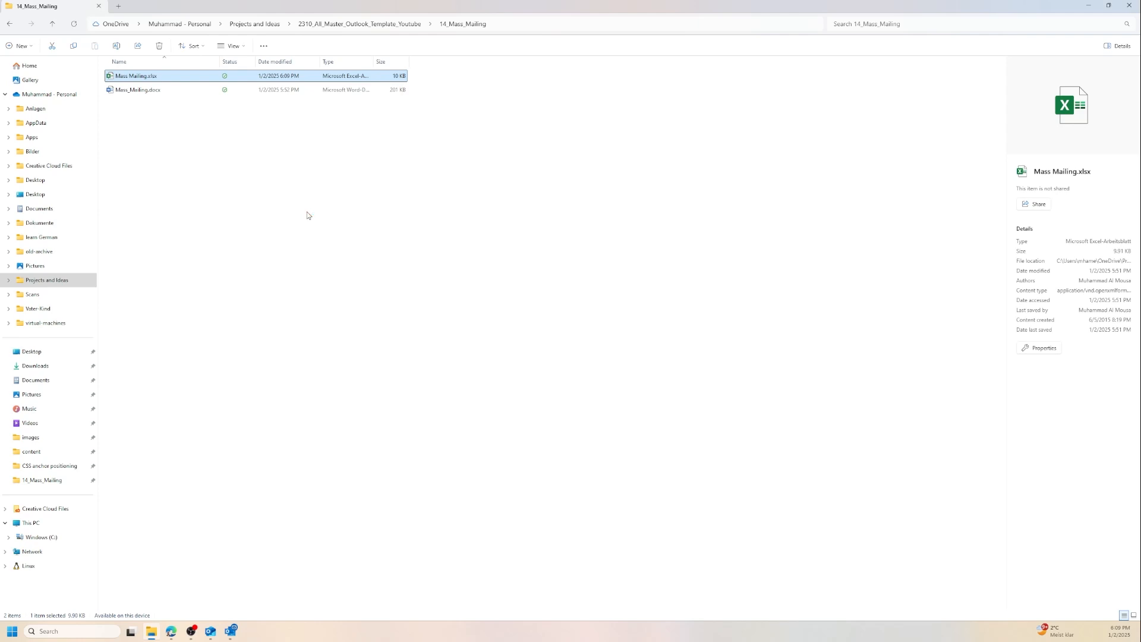
# Step: Open Mass_Mailing.docx from File Explorer in Word
pyautogui.click(138, 90)
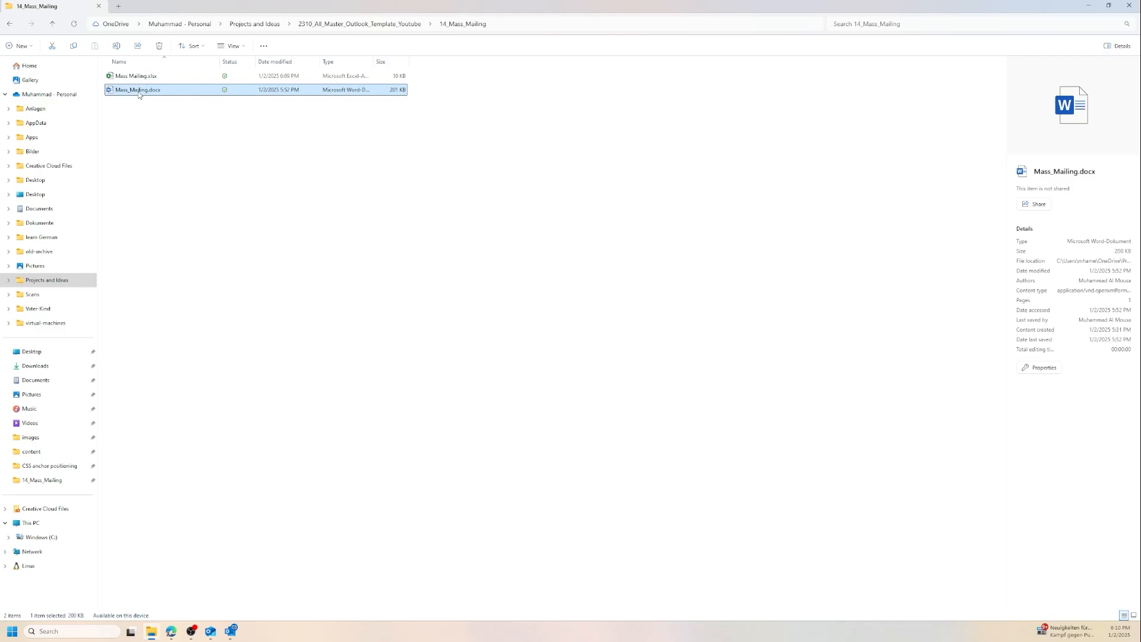
pyautogui.doubleClick(137, 90)
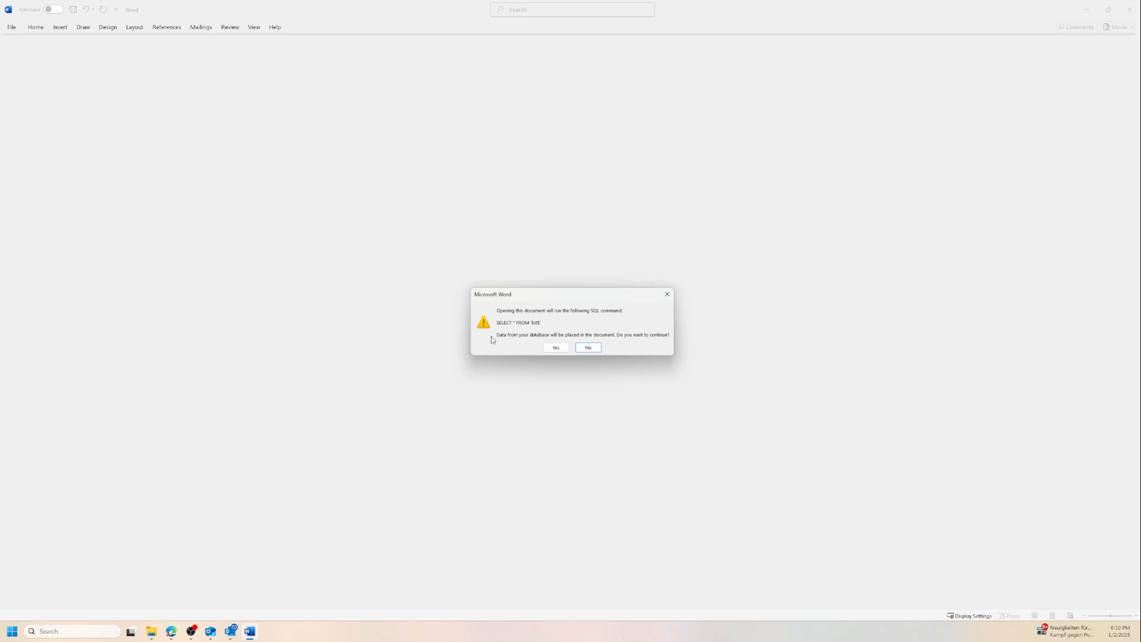
pyautogui.moveTo(527, 322)
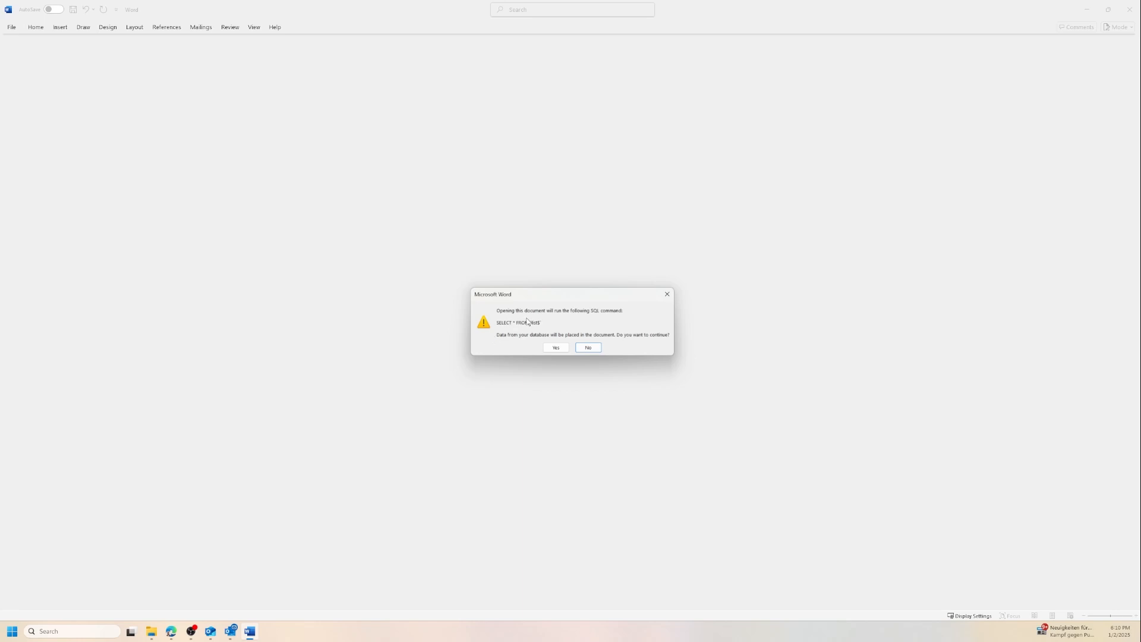
pyautogui.moveTo(554, 321)
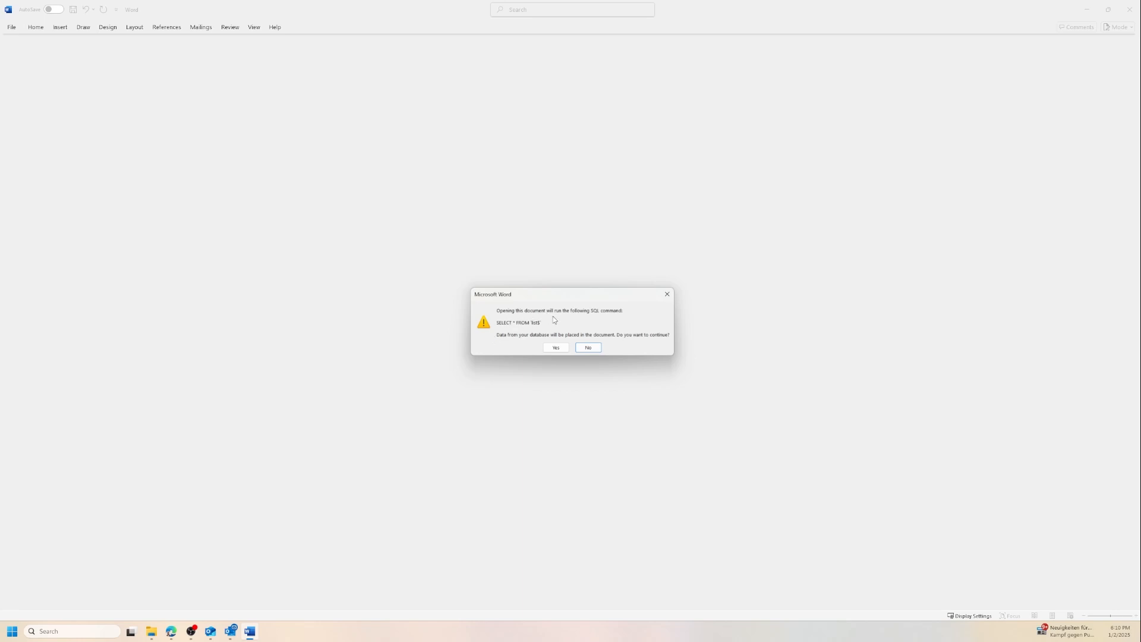
pyautogui.moveTo(578, 320)
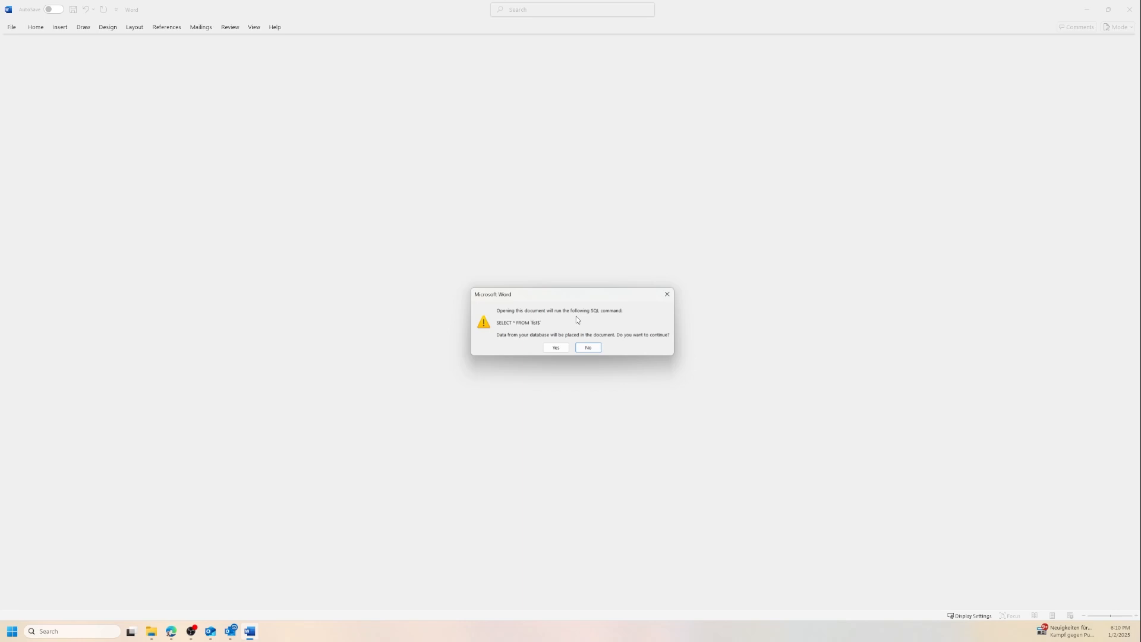
pyautogui.moveTo(542, 333)
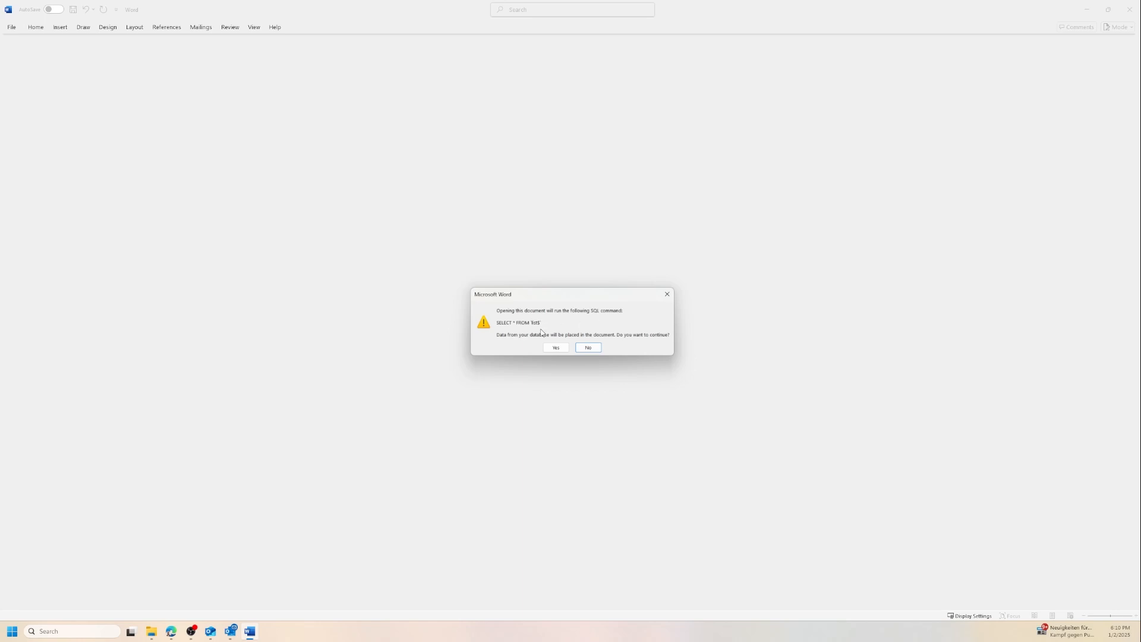
# Step: Accept the SQL data query warning so the newsletter loads addressed 'Dear Max'
pyautogui.click(587, 347)
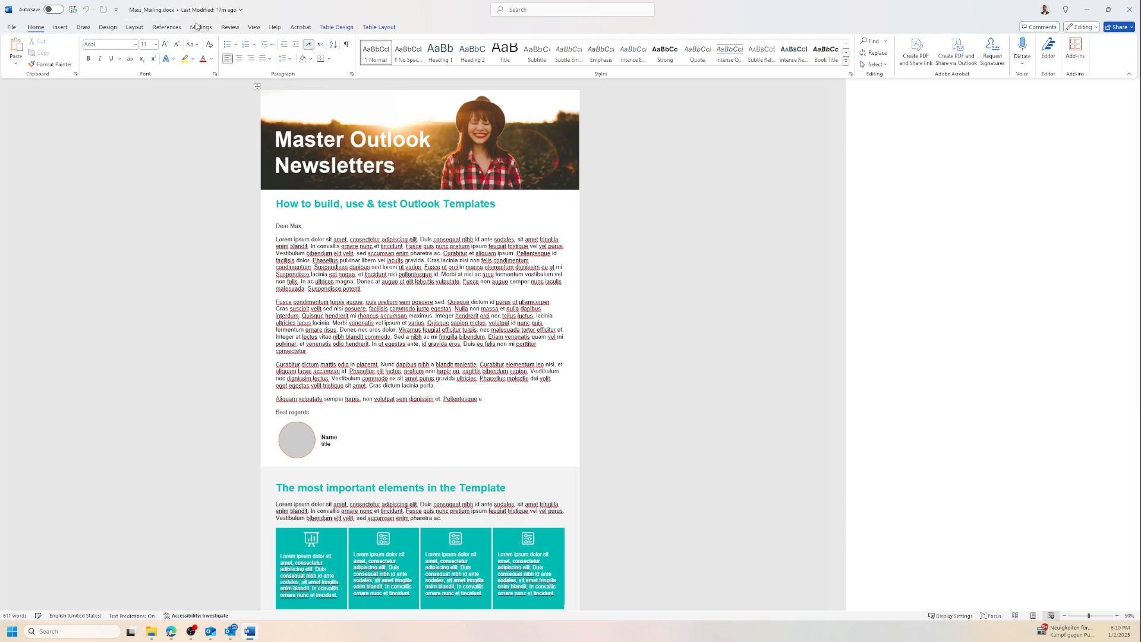
# Step: Choose Mass Mailing.xlsx as an existing recipient list under Mailings
pyautogui.click(201, 27)
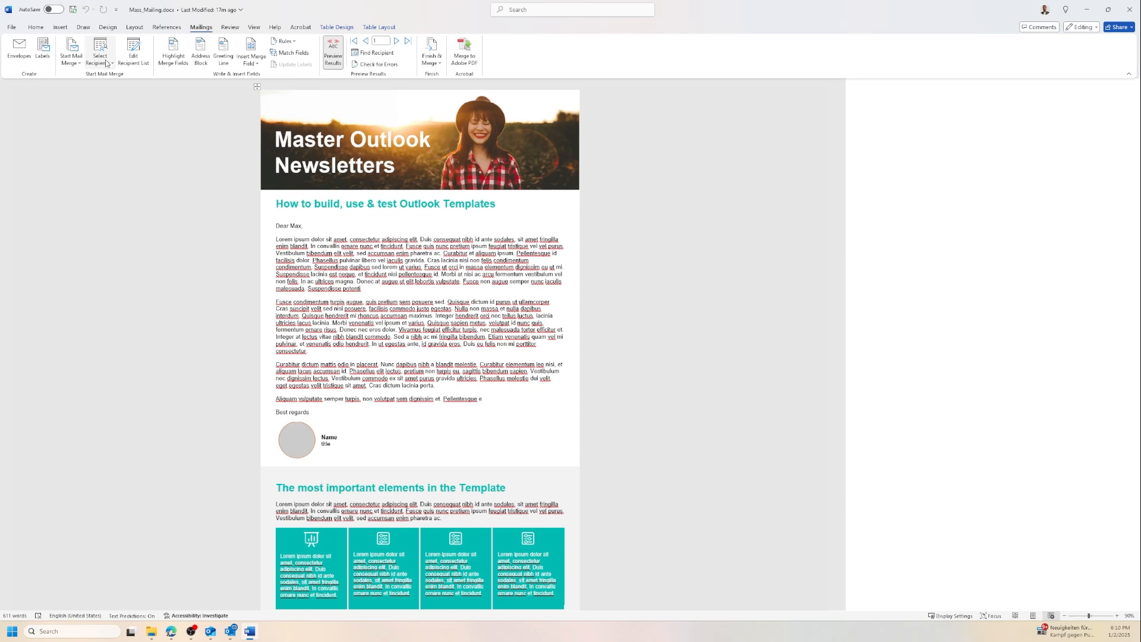
pyautogui.click(100, 52)
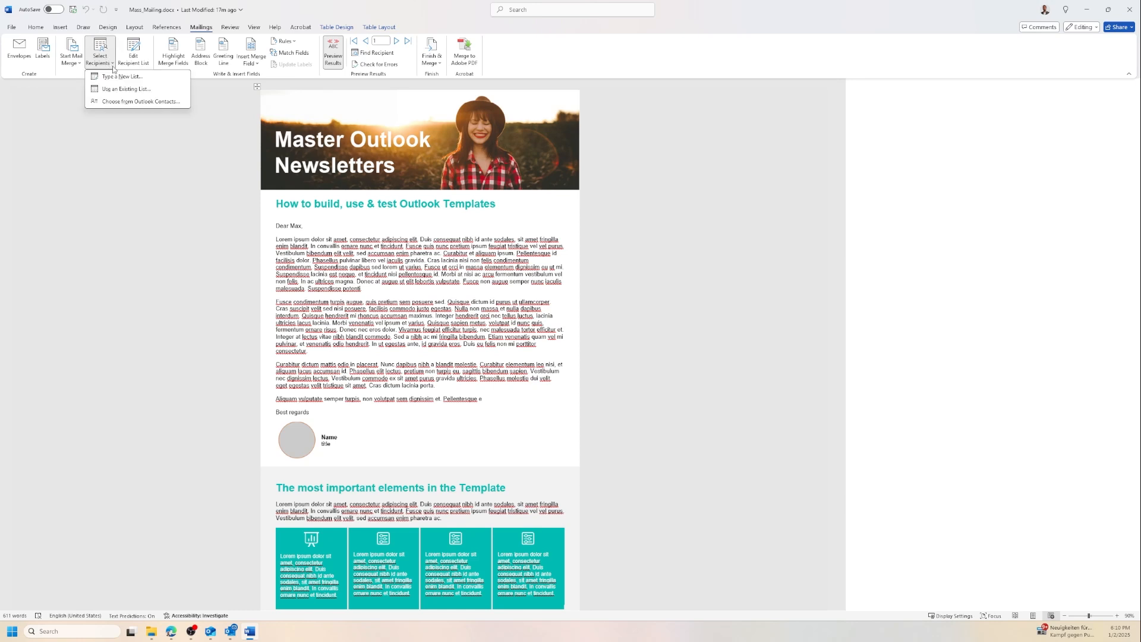
pyautogui.moveTo(126, 89)
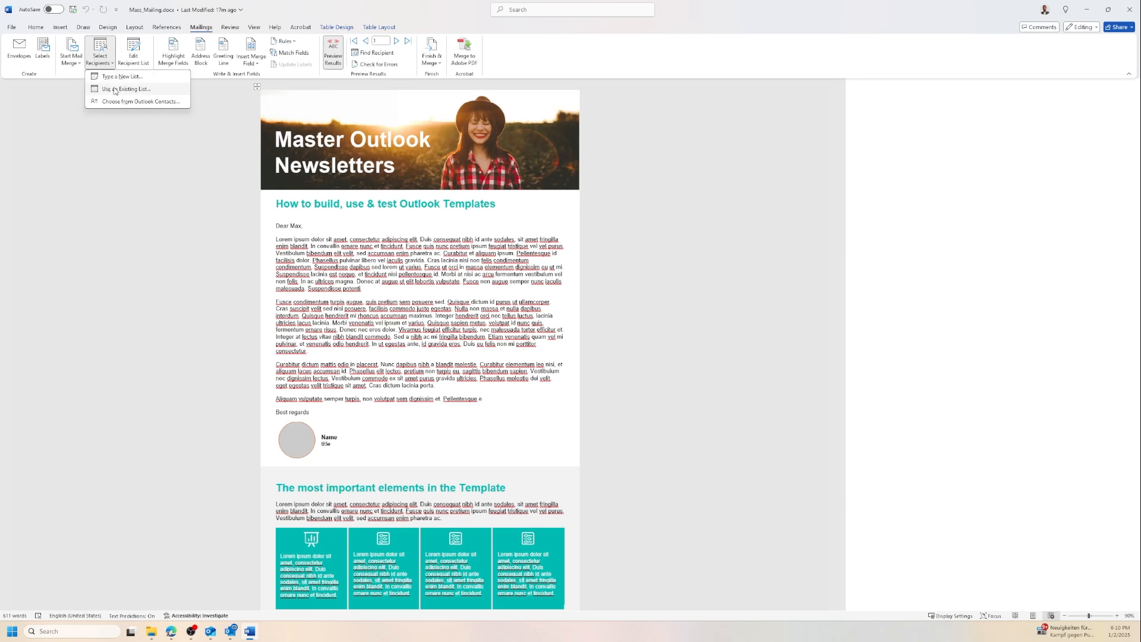
pyautogui.click(127, 88)
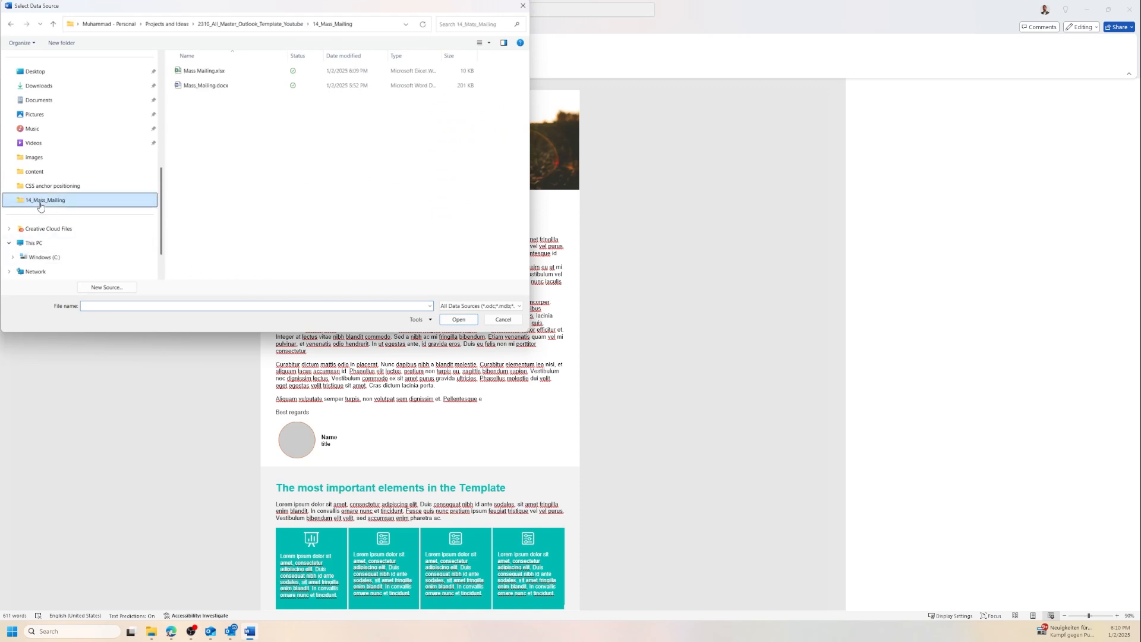
pyautogui.moveTo(197, 180)
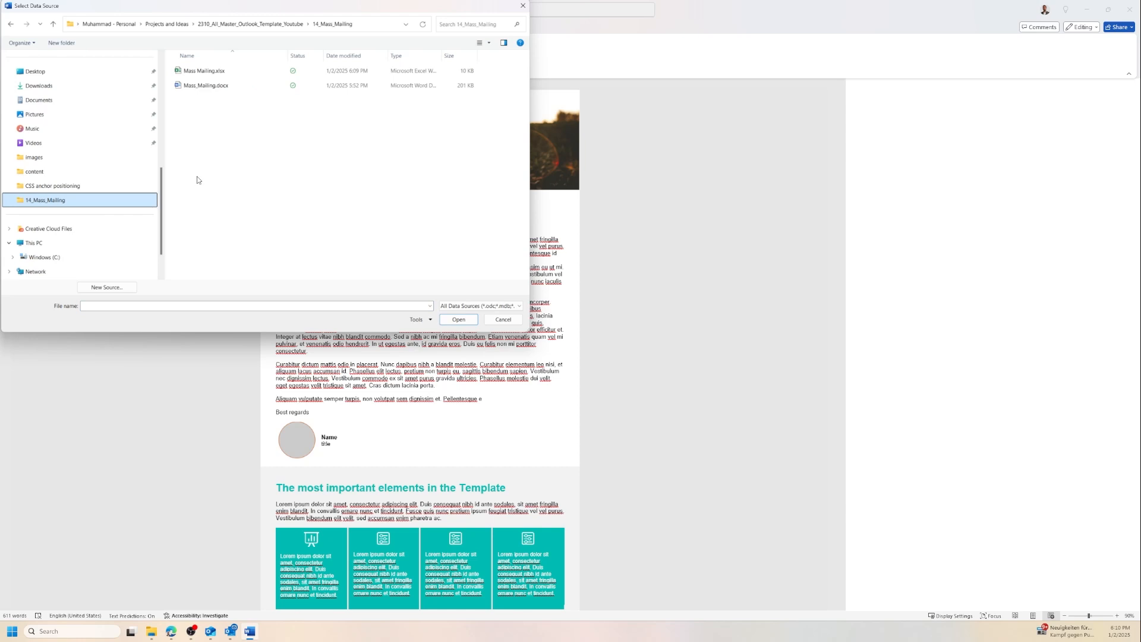
pyautogui.click(204, 70)
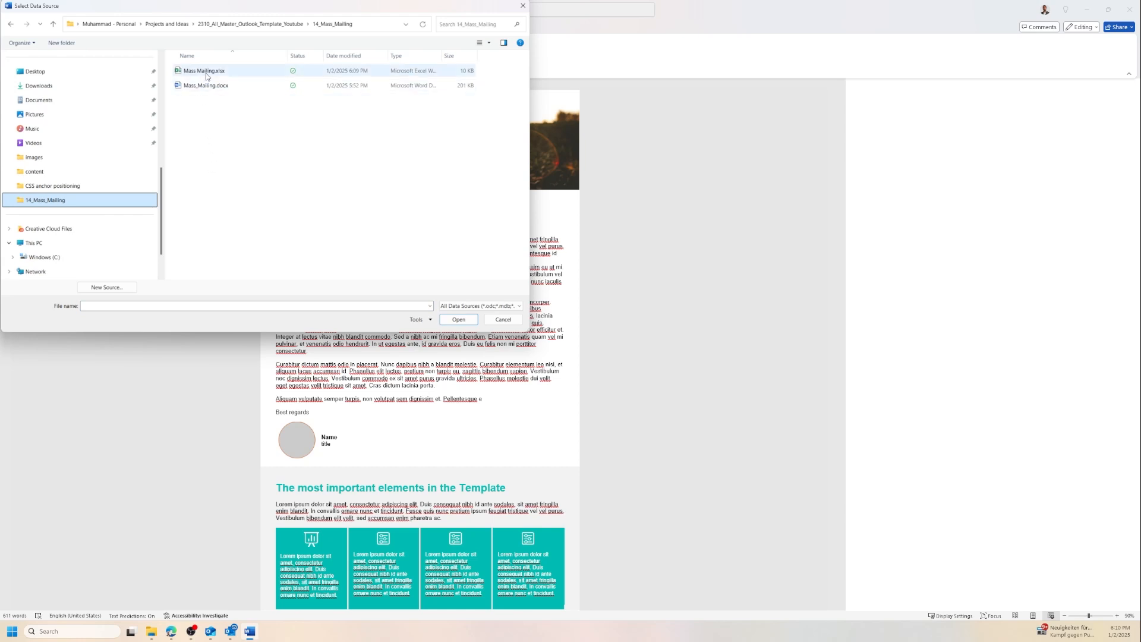
pyautogui.click(204, 70)
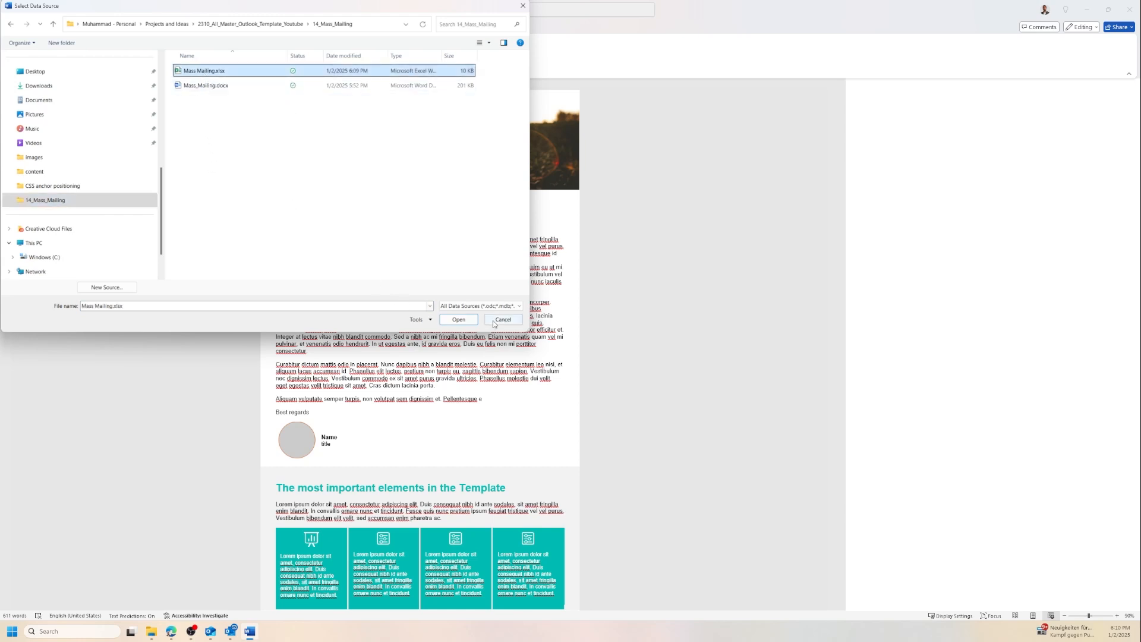
pyautogui.moveTo(503, 320)
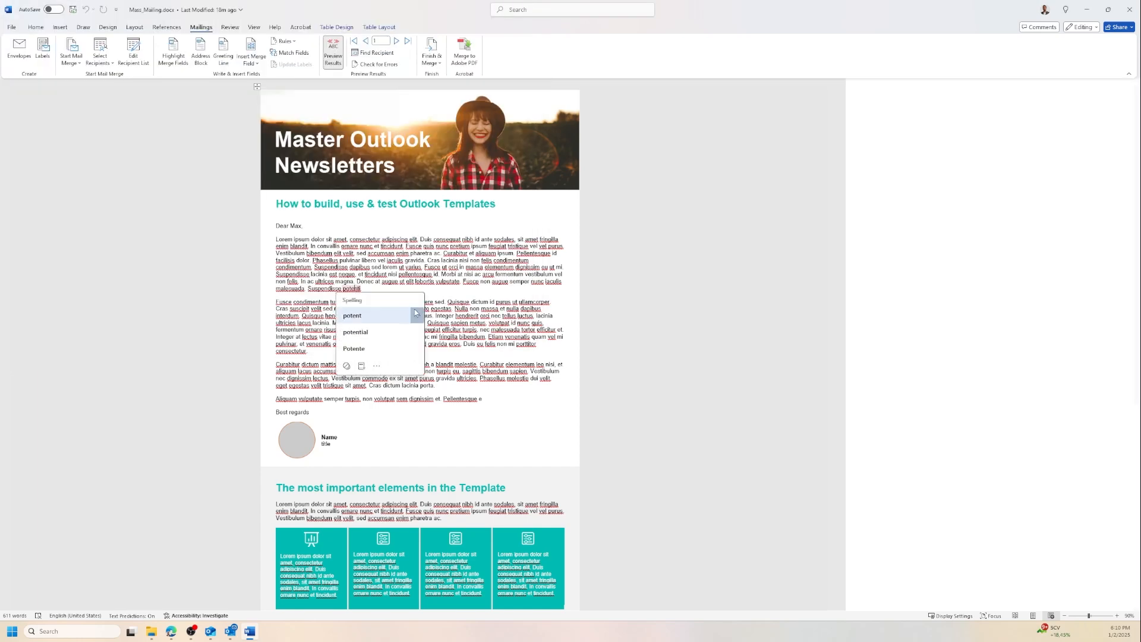
# Step: Turn off preview and insert the Name merge field after 'Dear' in the greeting
pyautogui.click(352, 315)
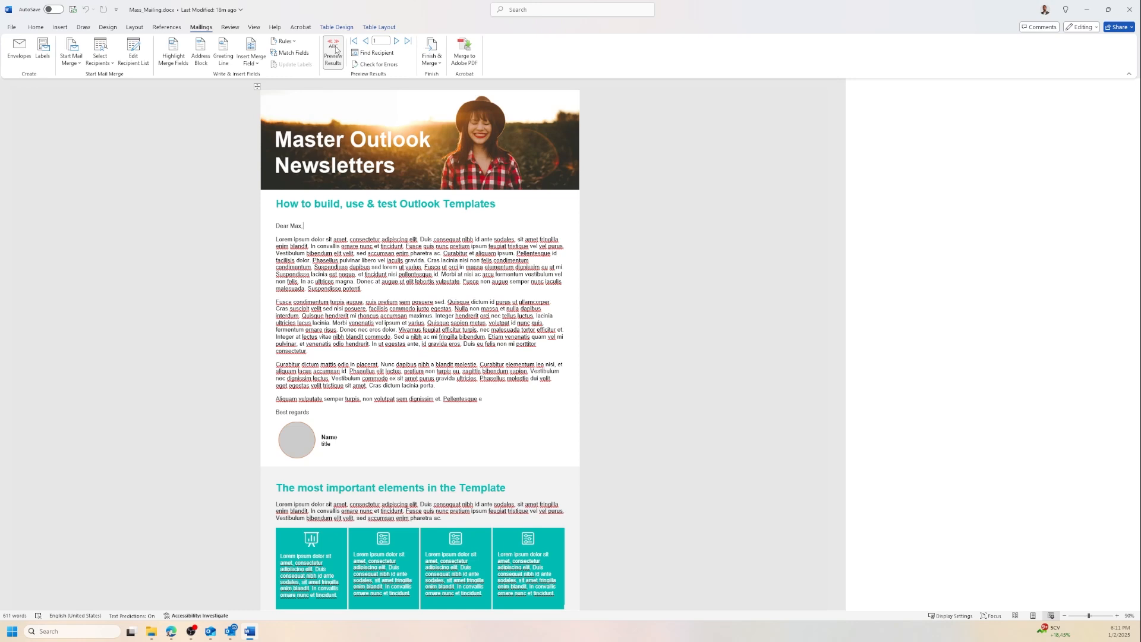
pyautogui.click(333, 51)
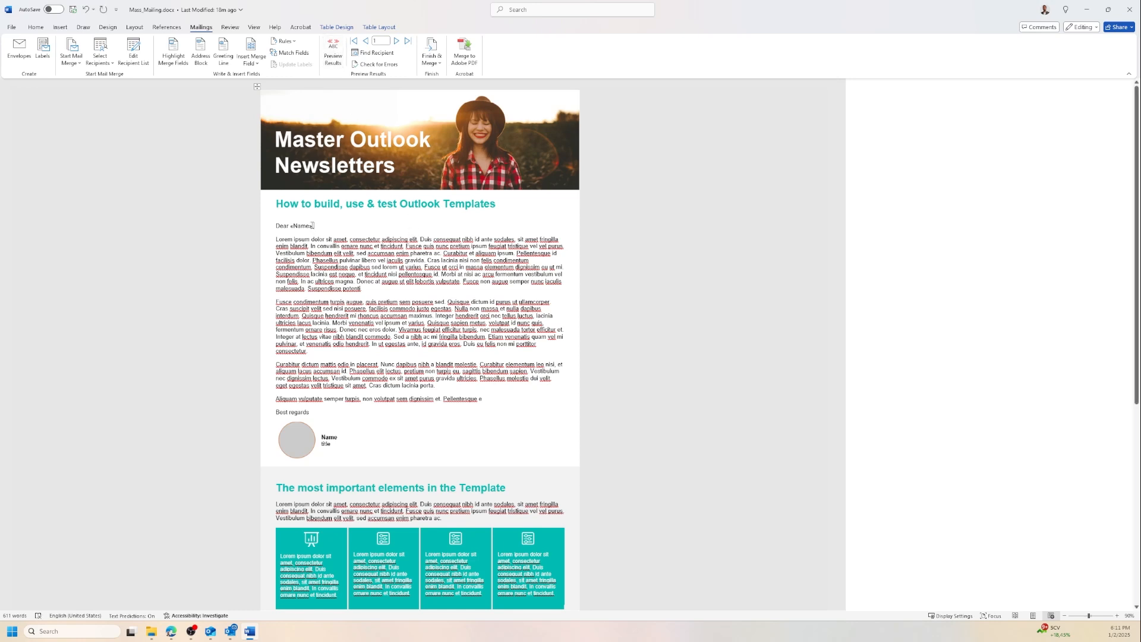
pyautogui.doubleClick(302, 226)
pyautogui.write(',')
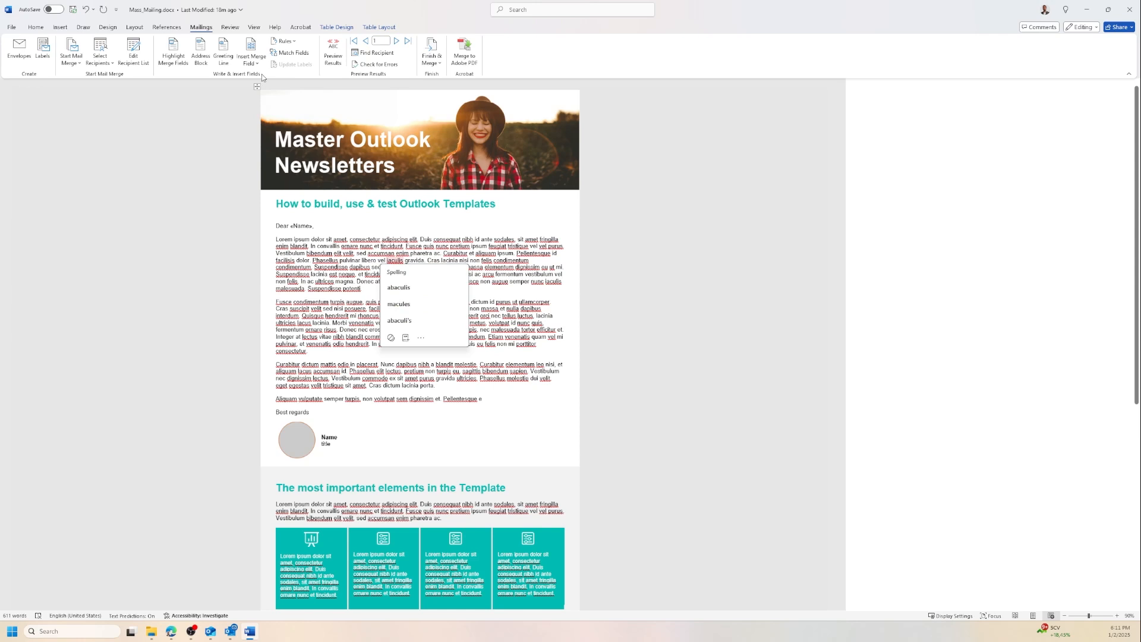
pyautogui.click(251, 52)
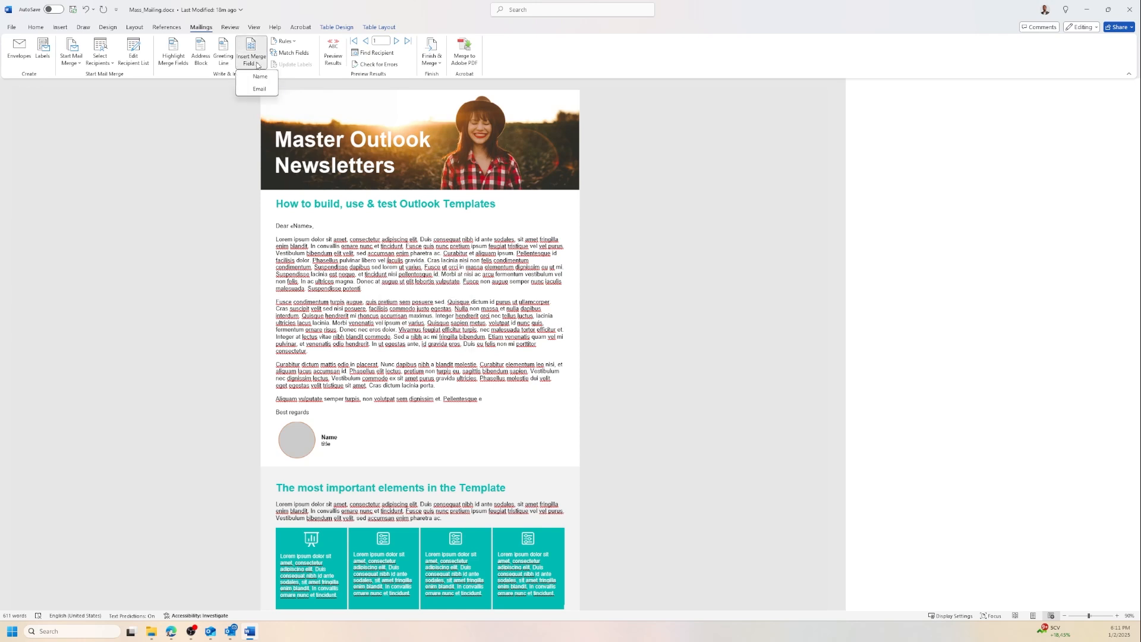
pyautogui.moveTo(260, 76)
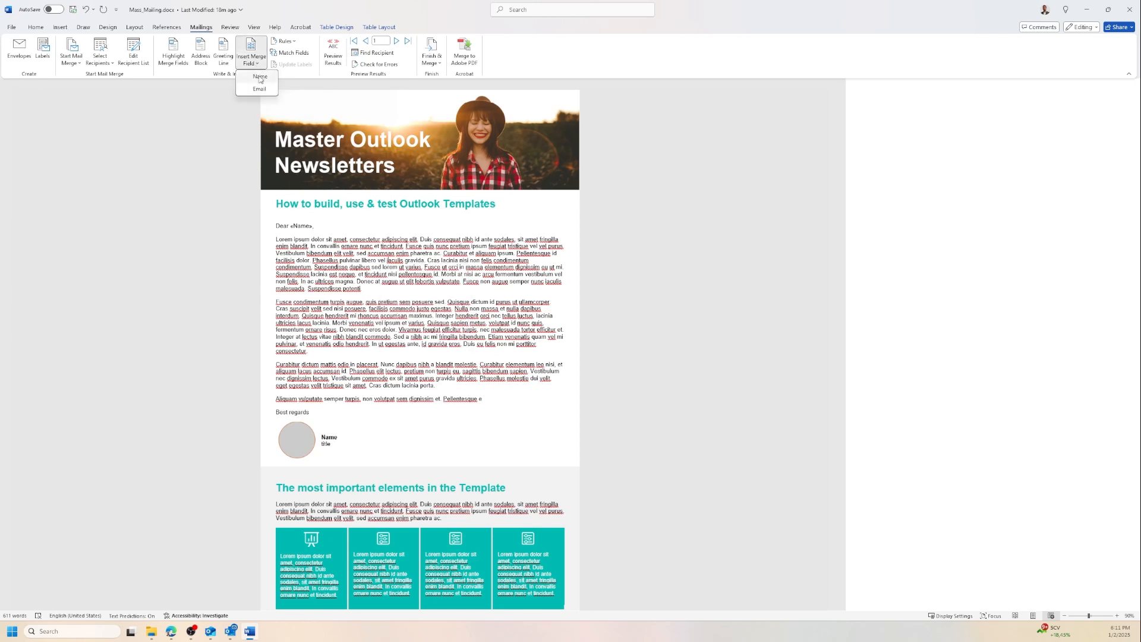
pyautogui.click(260, 76)
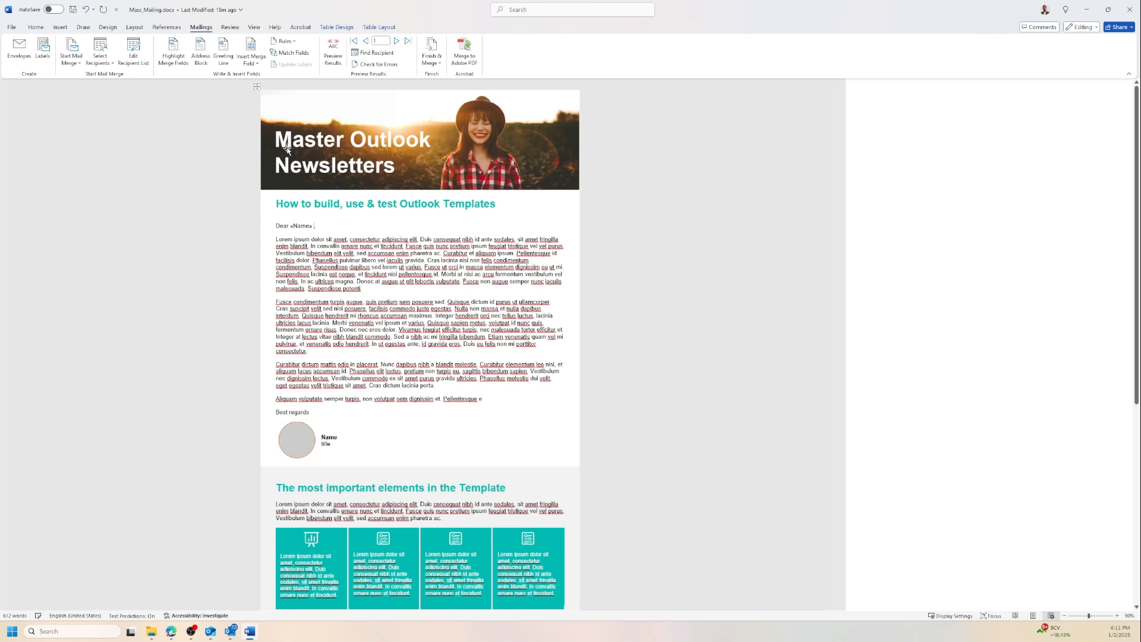
pyautogui.click(250, 52)
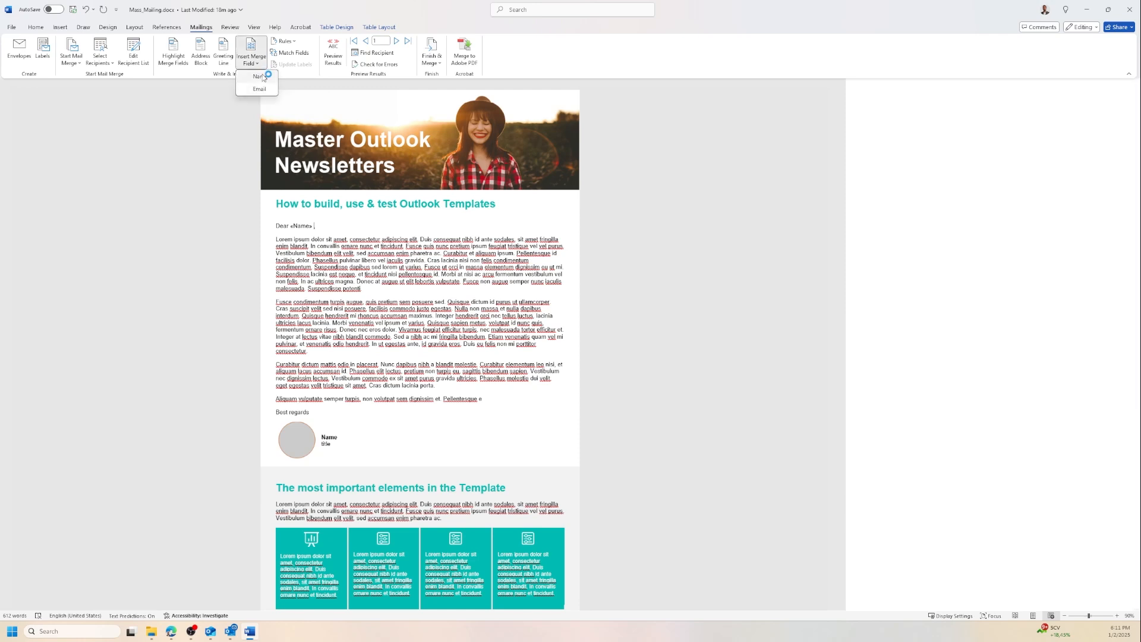
pyautogui.click(259, 76)
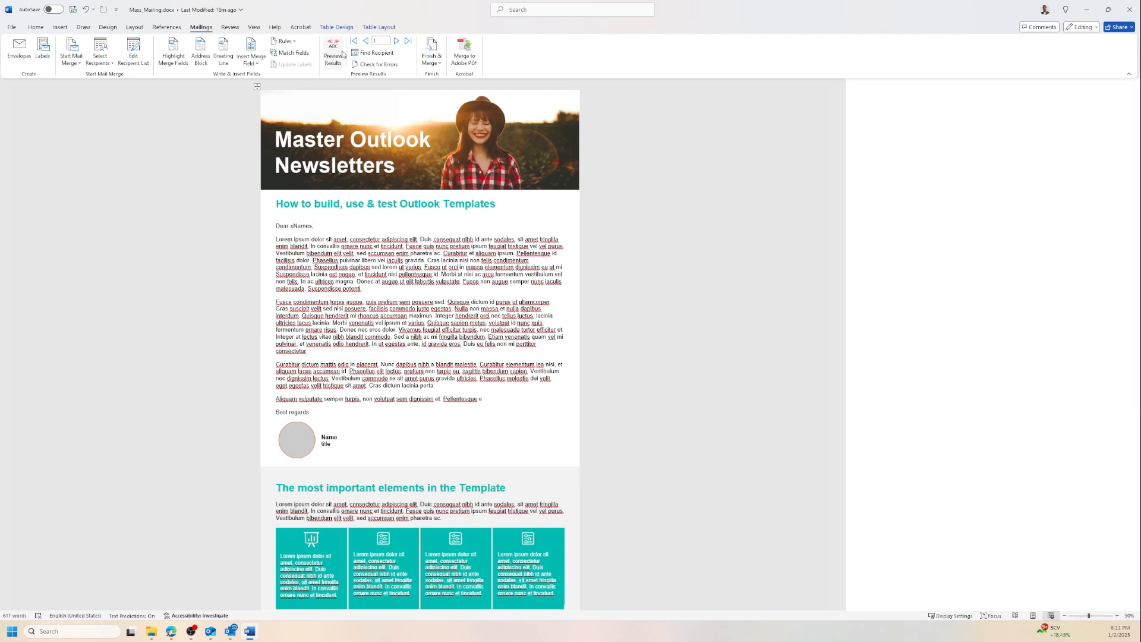
# Step: Preview results and step through records to see names like Mark and Max
pyautogui.click(333, 51)
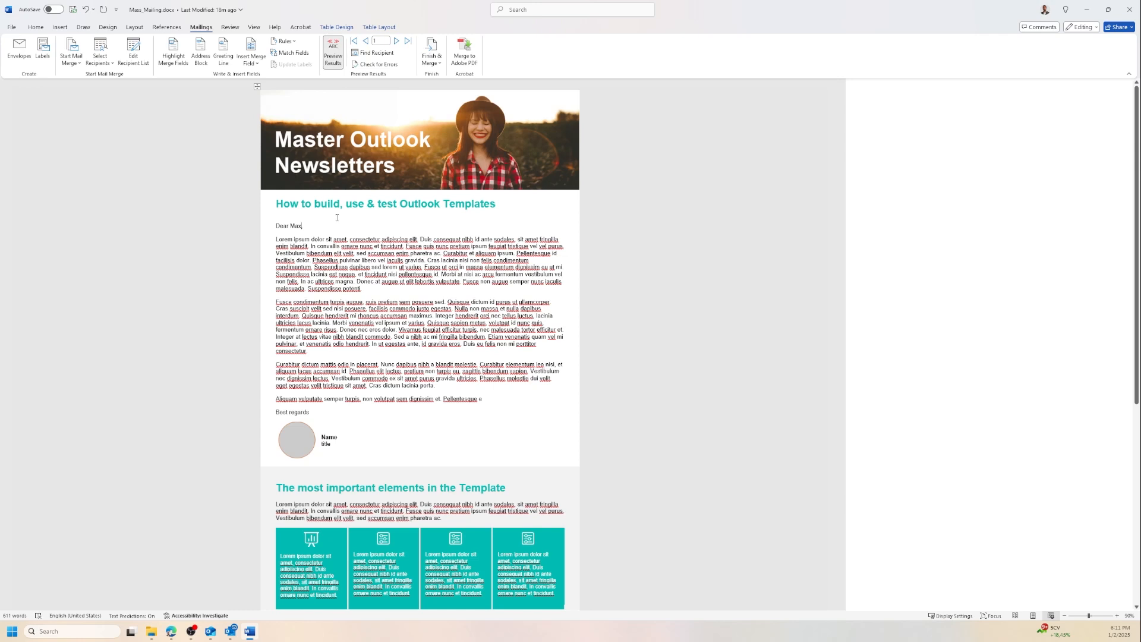
pyautogui.moveTo(333, 49)
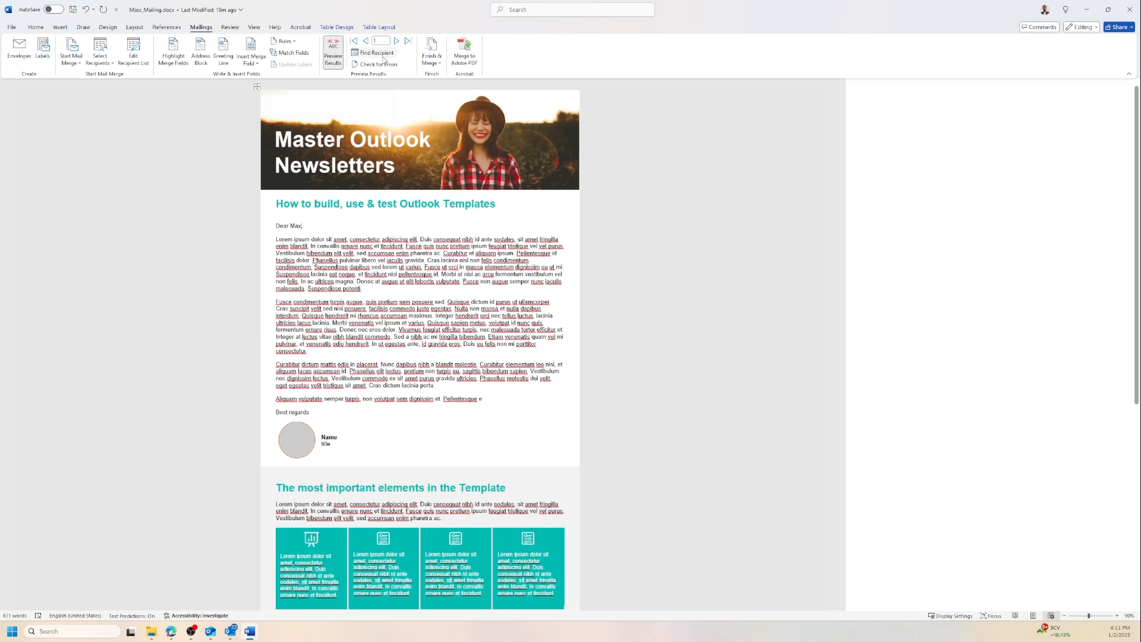
pyautogui.moveTo(398, 40)
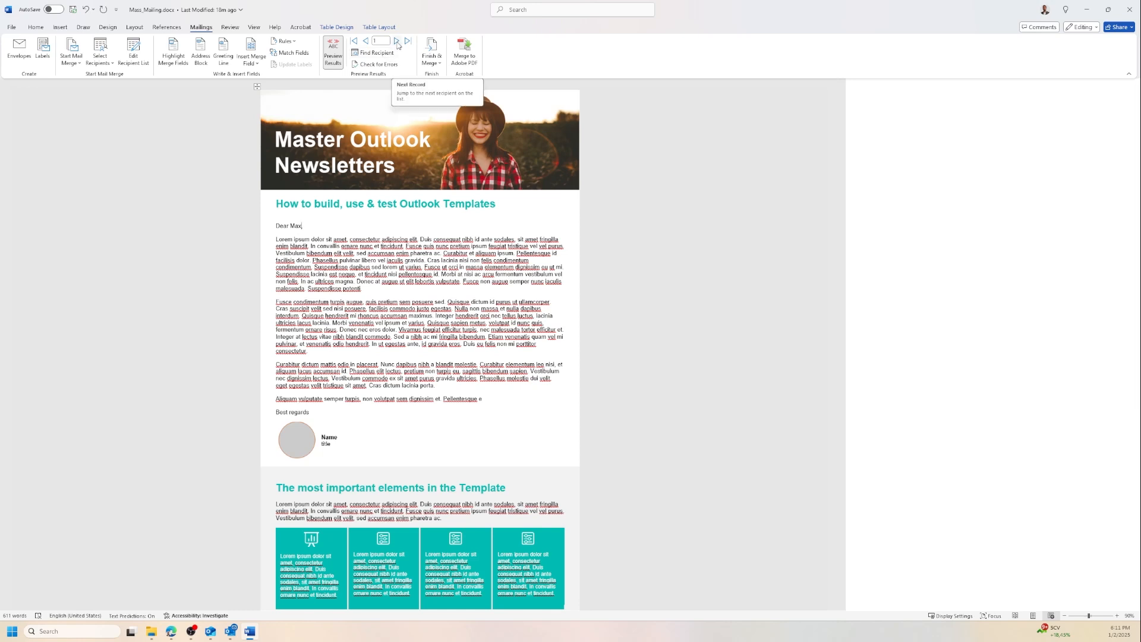
pyautogui.click(396, 41)
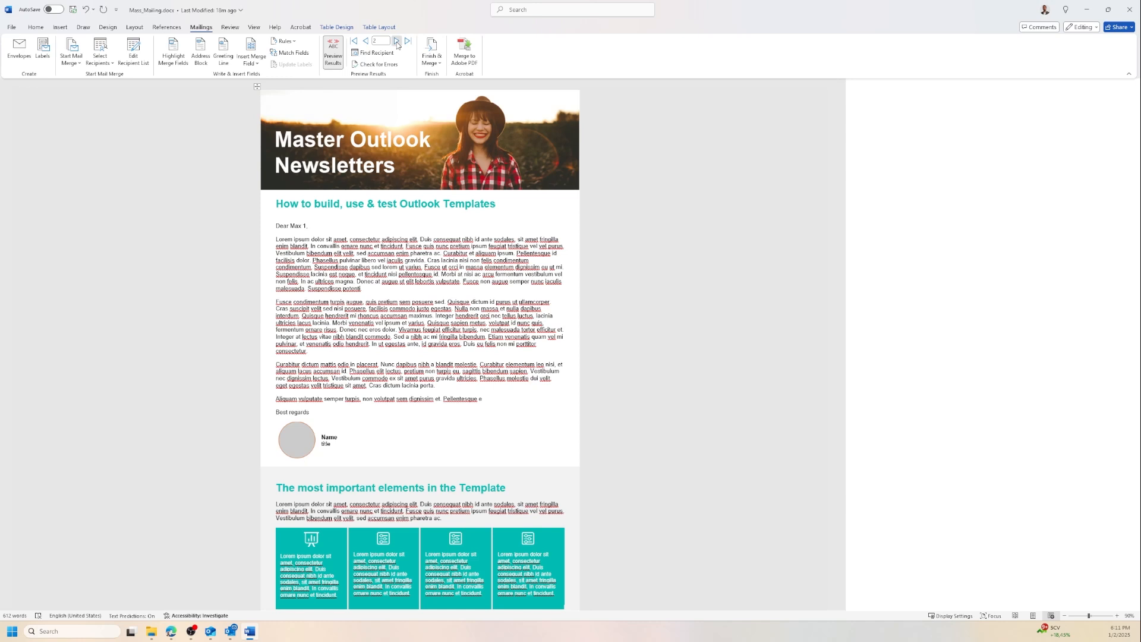
pyautogui.click(396, 41)
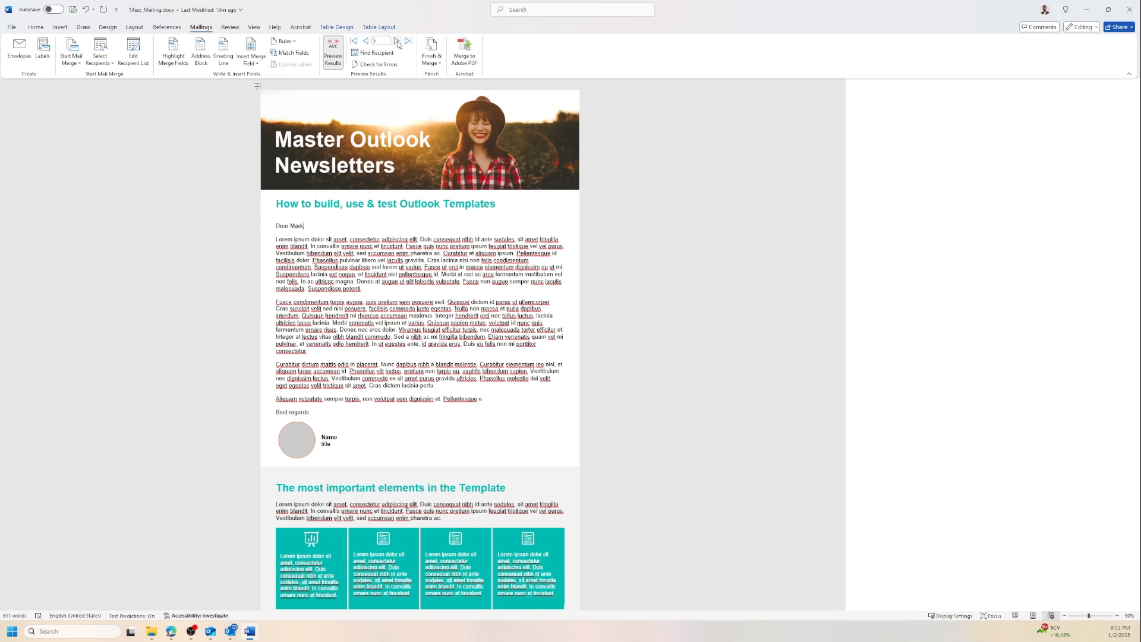
pyautogui.moveTo(406, 41)
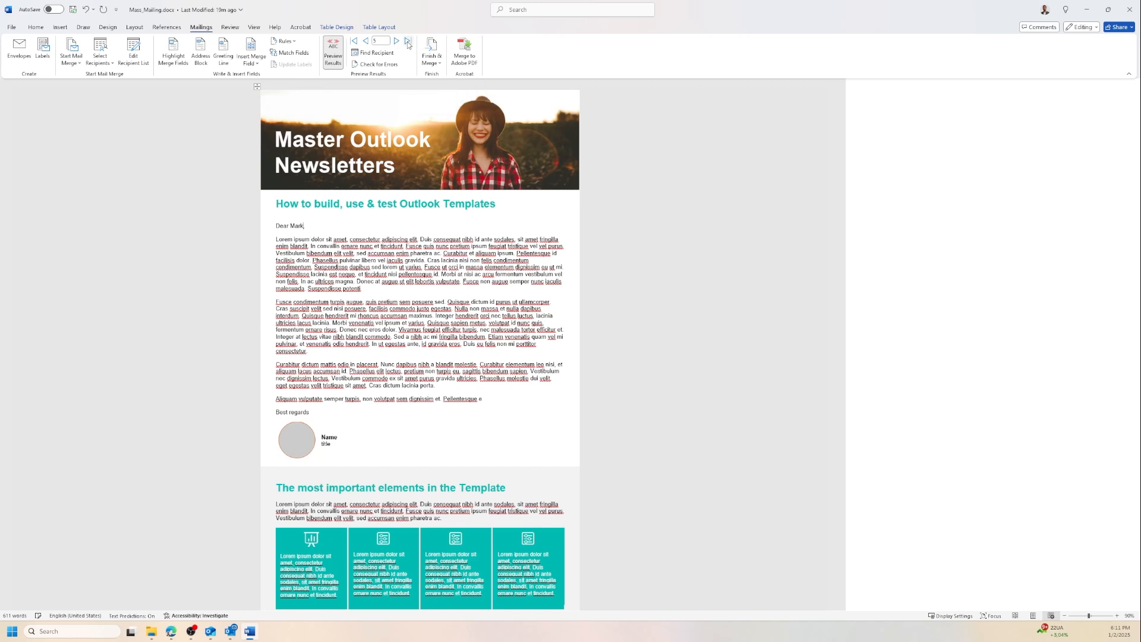
pyautogui.moveTo(354, 41)
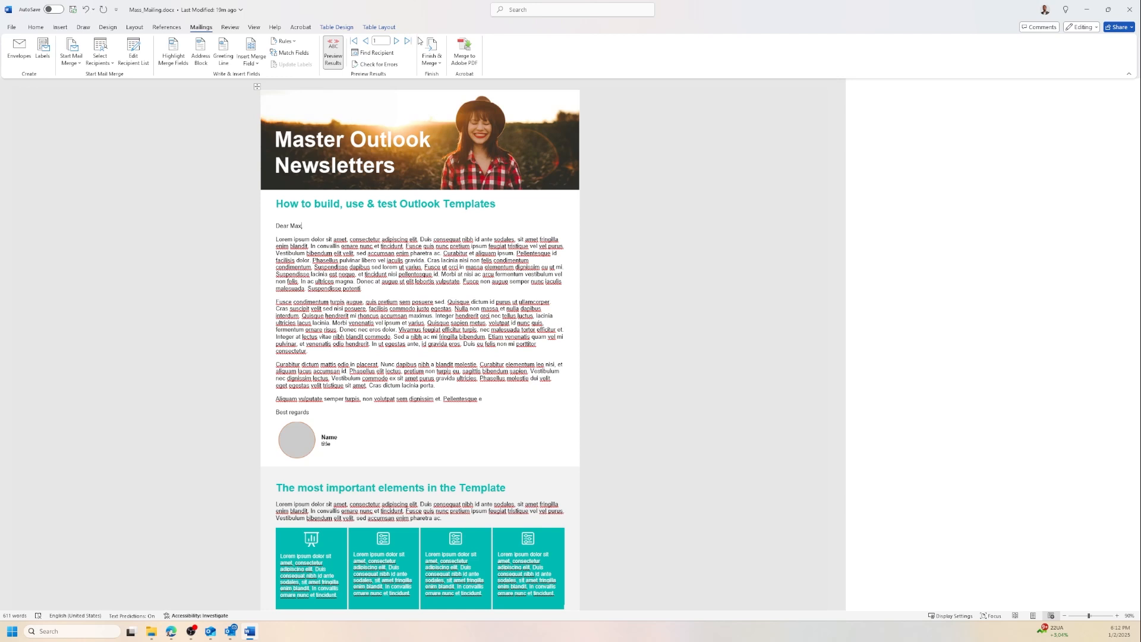
pyautogui.moveTo(409, 41)
pyautogui.write(',')
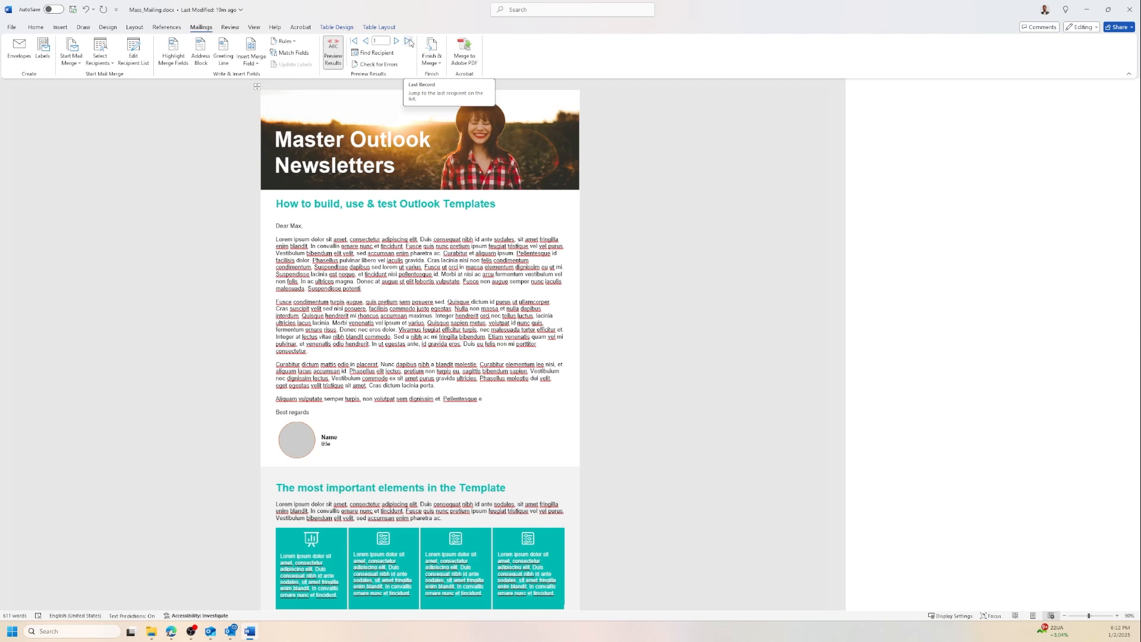
pyautogui.click(301, 226)
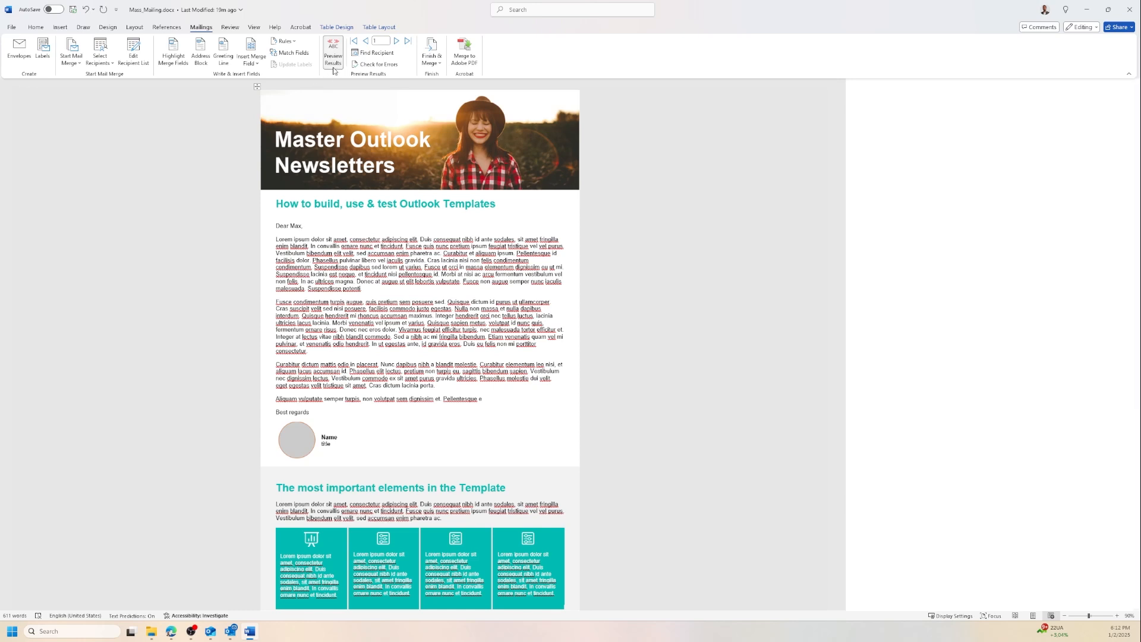
pyautogui.moveTo(333, 51)
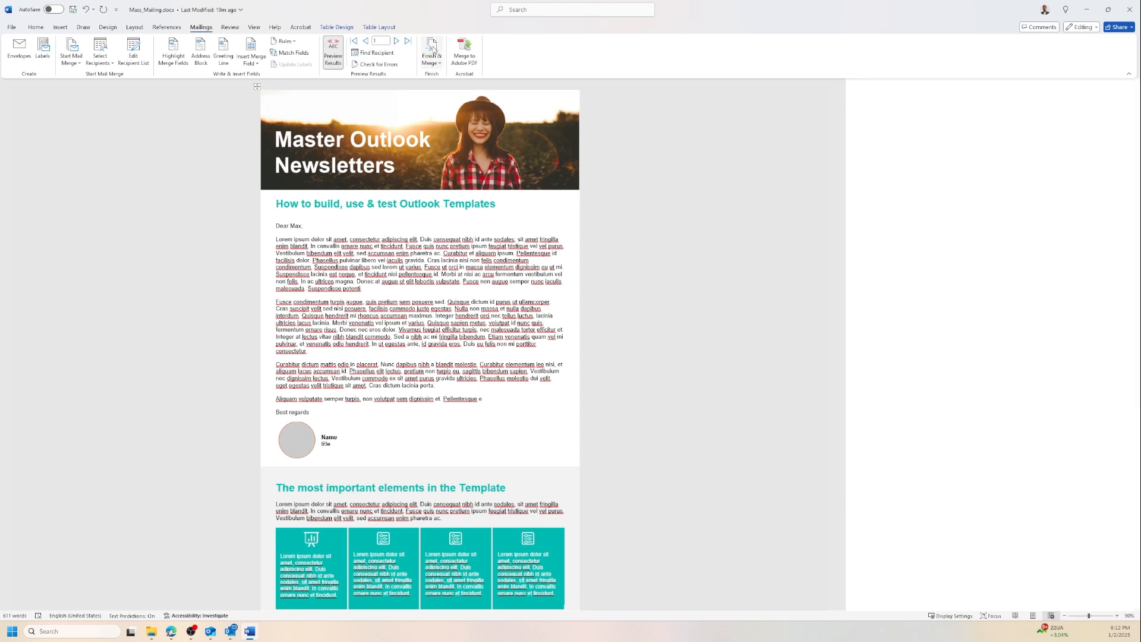
pyautogui.click(431, 51)
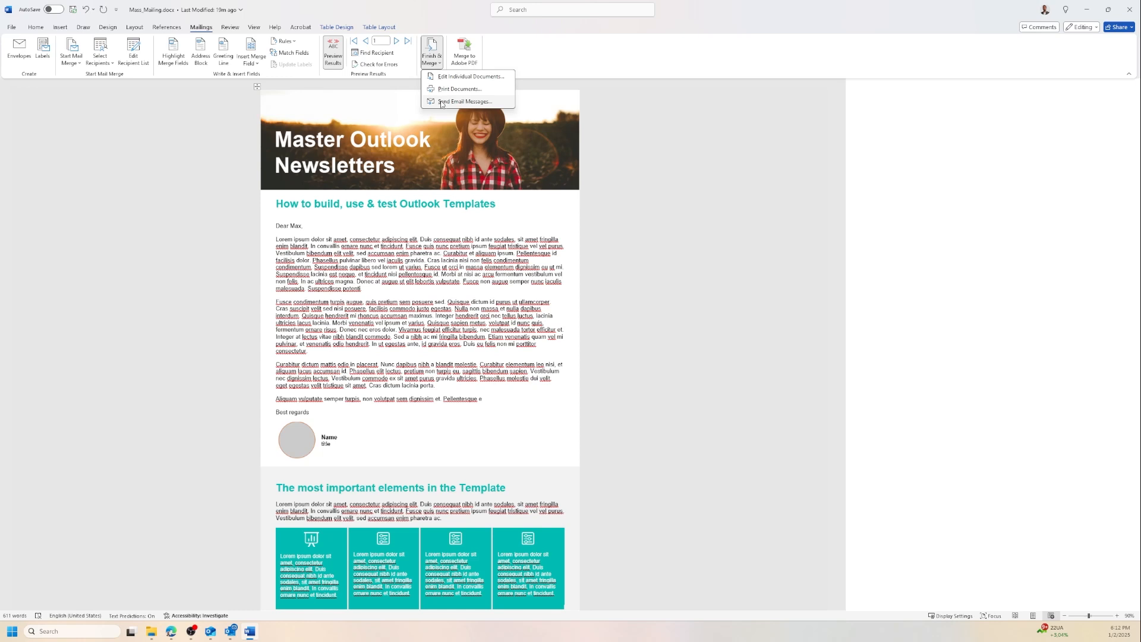
# Step: Merge to e-mail using the Email field, subject 'test' and HTML format, then close the dialog
pyautogui.click(463, 101)
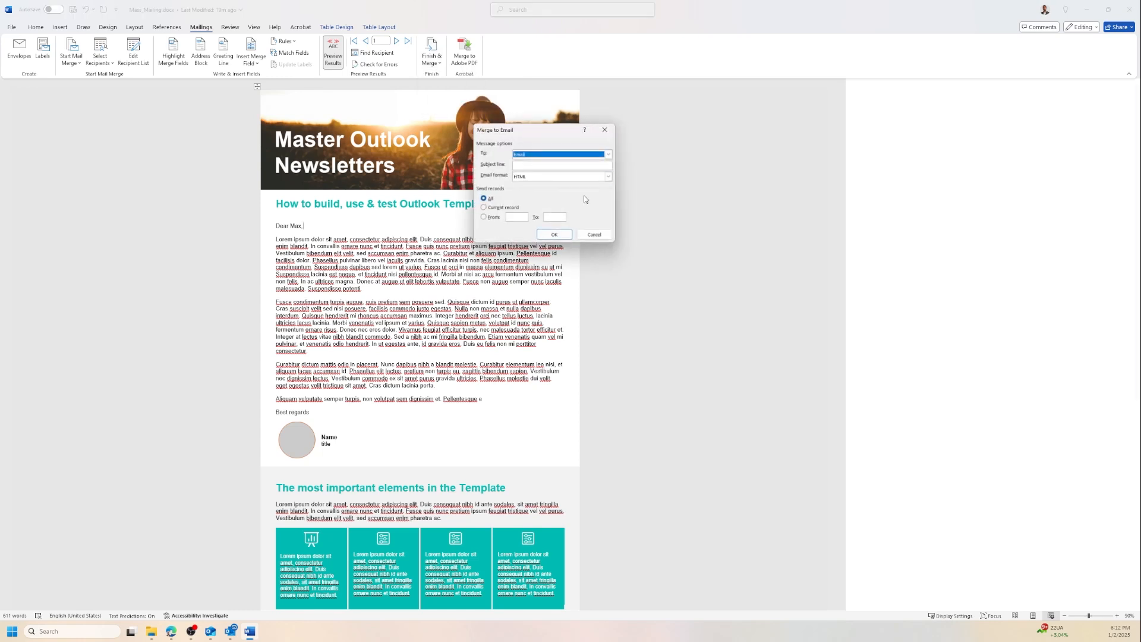
pyautogui.moveTo(589, 204)
pyautogui.write('test')
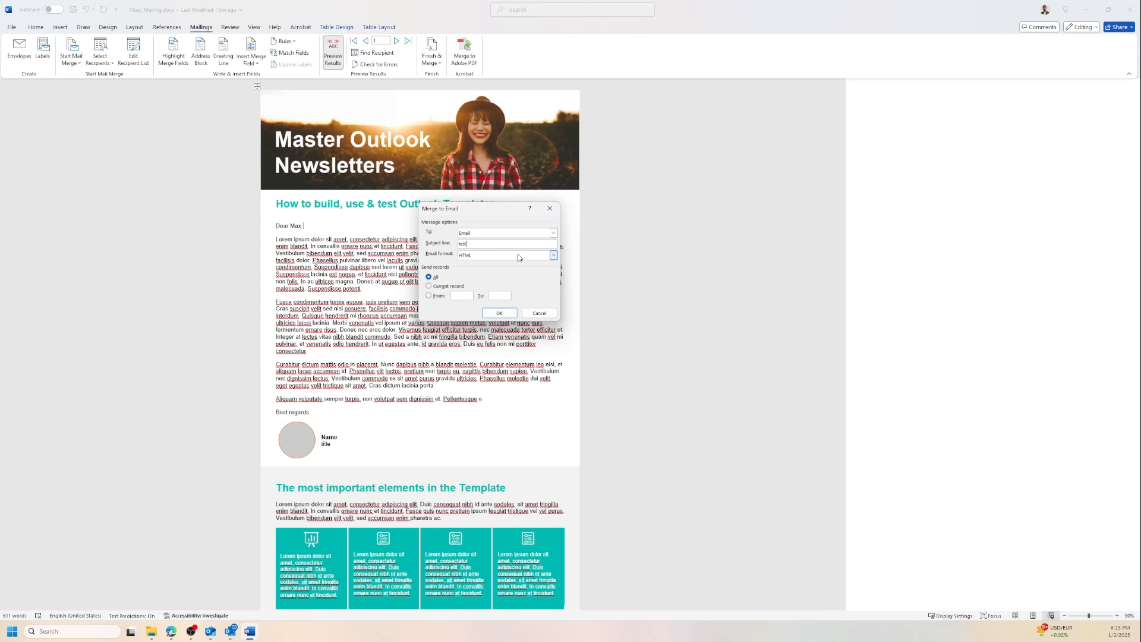
pyautogui.moveTo(483, 276)
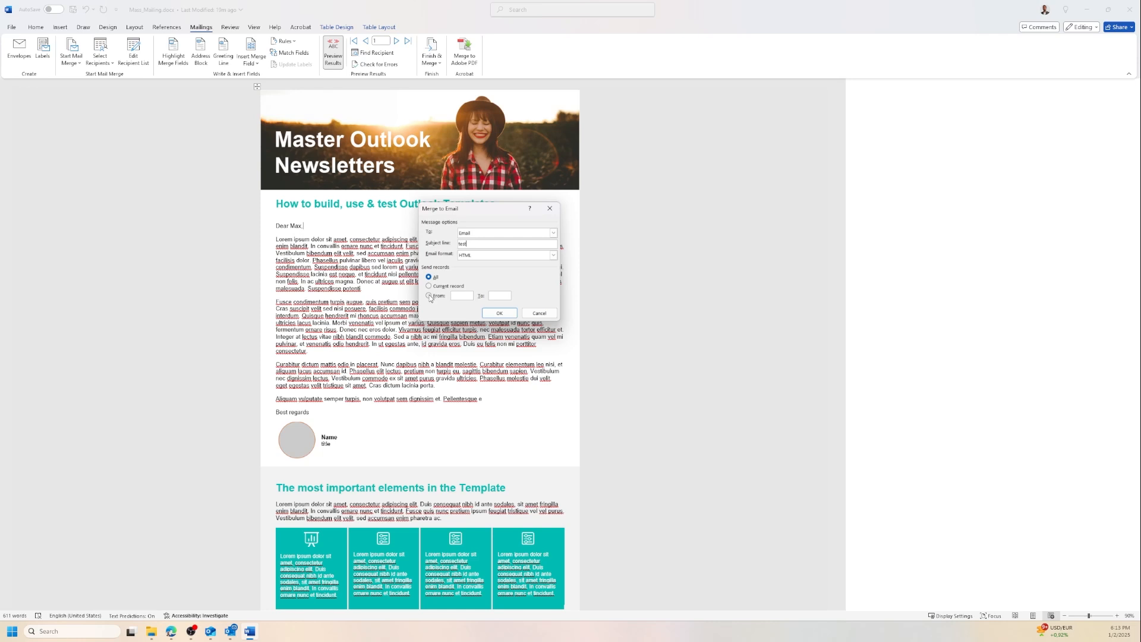
pyautogui.moveTo(468, 305)
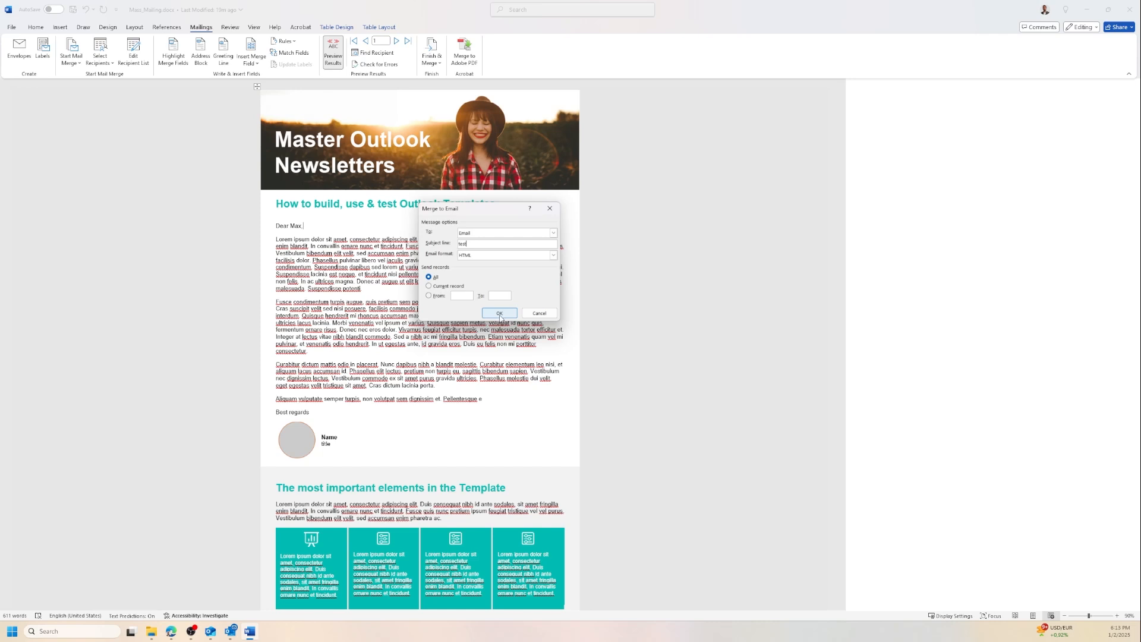
pyautogui.moveTo(538, 296)
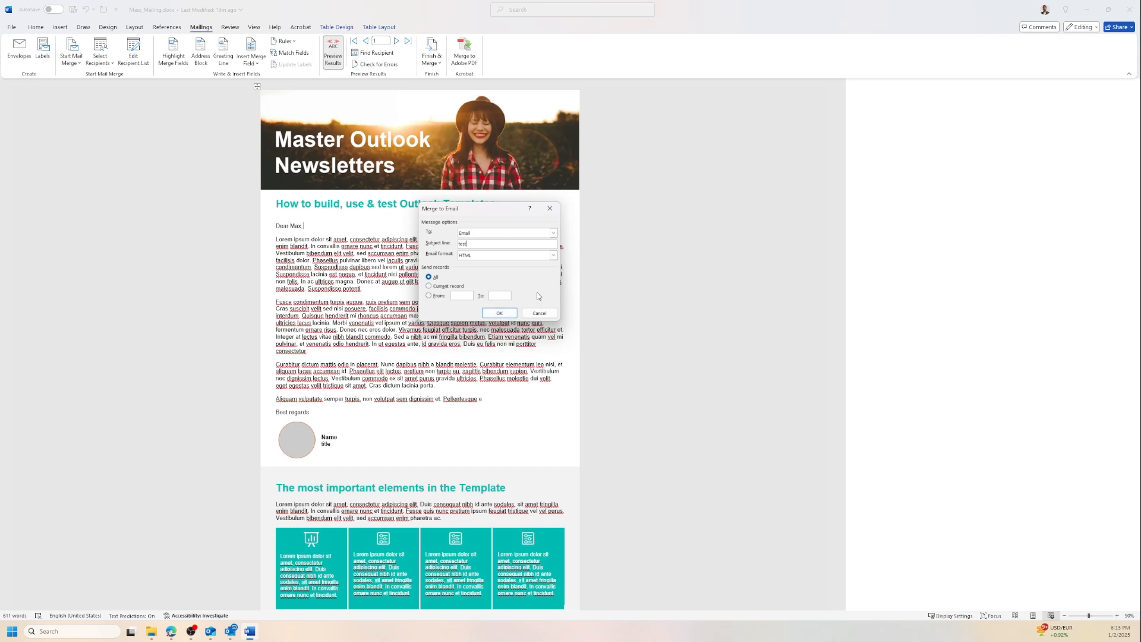
pyautogui.moveTo(540, 313)
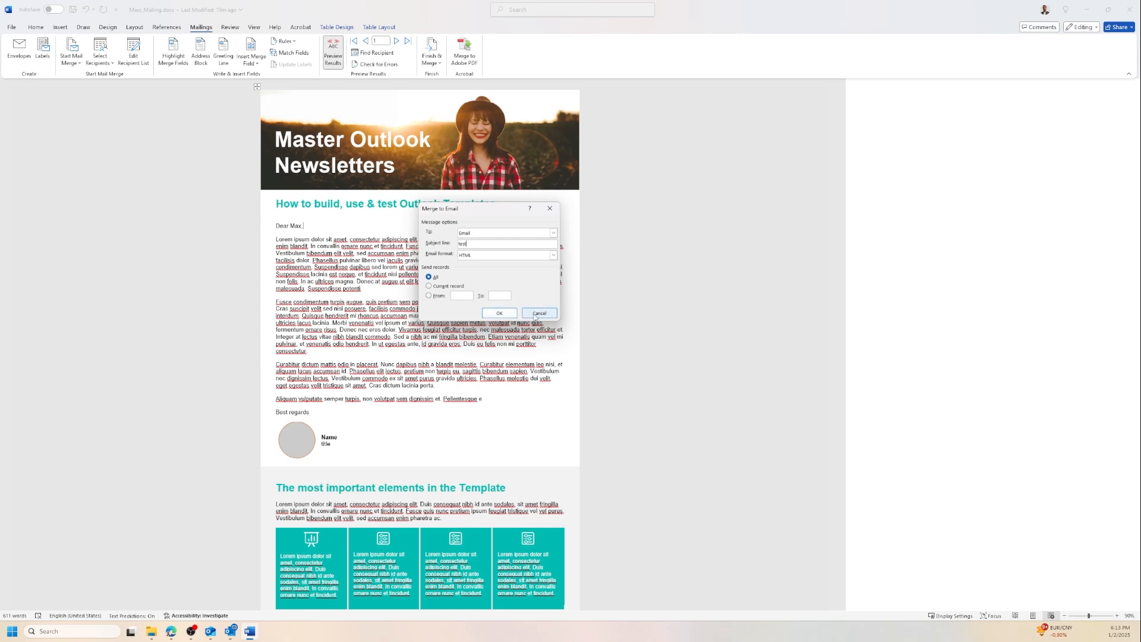
pyautogui.click(539, 314)
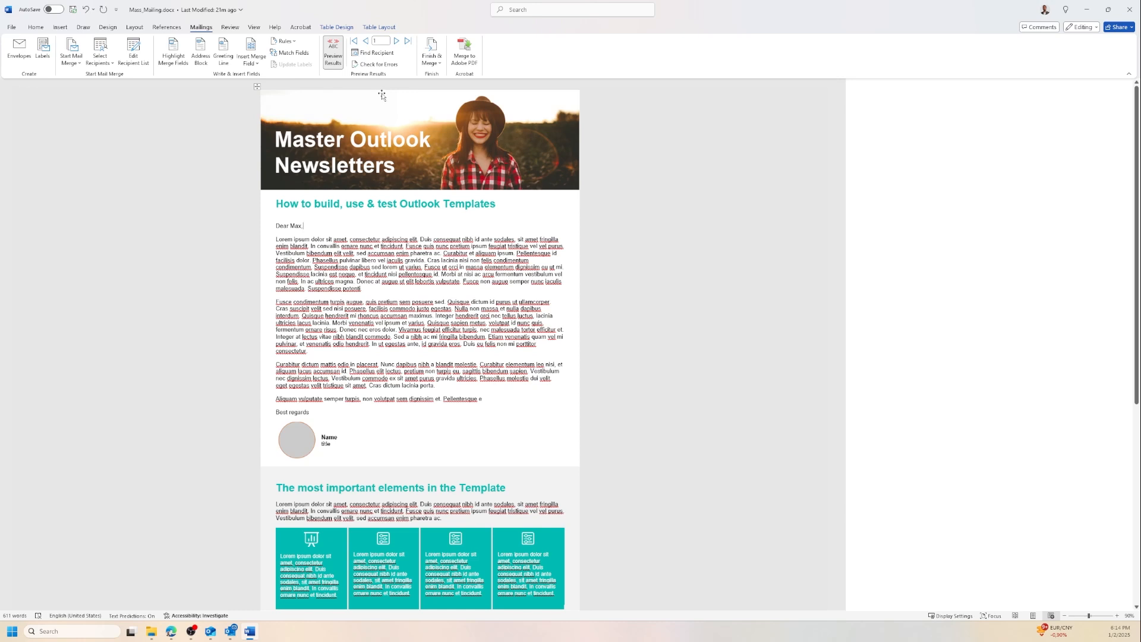
pyautogui.moveTo(464, 49)
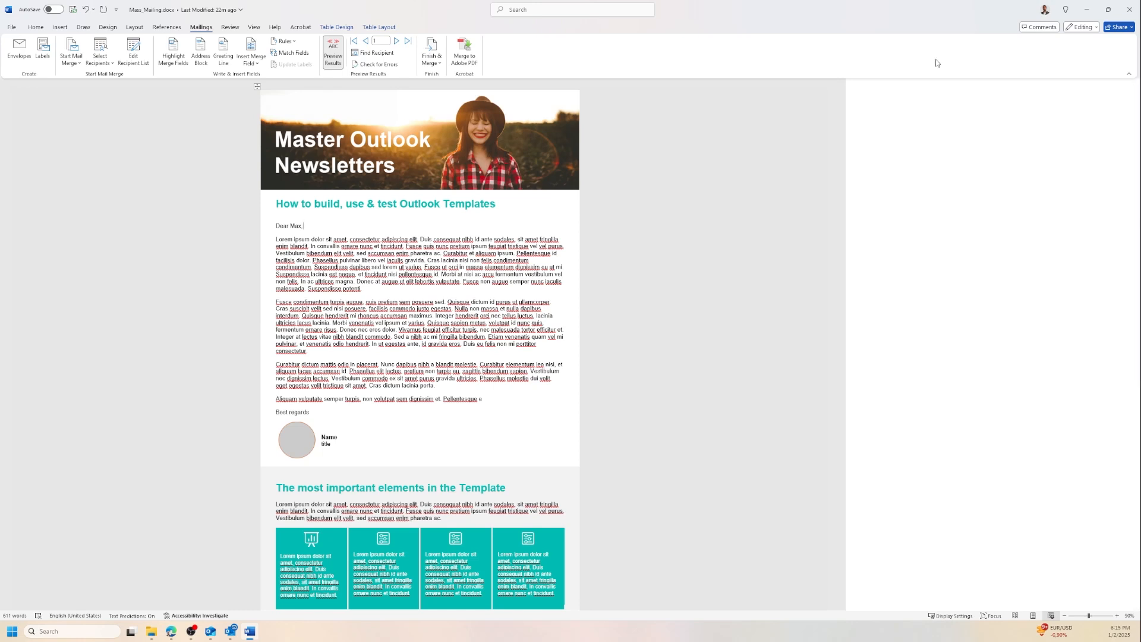
pyautogui.moveTo(900, 49)
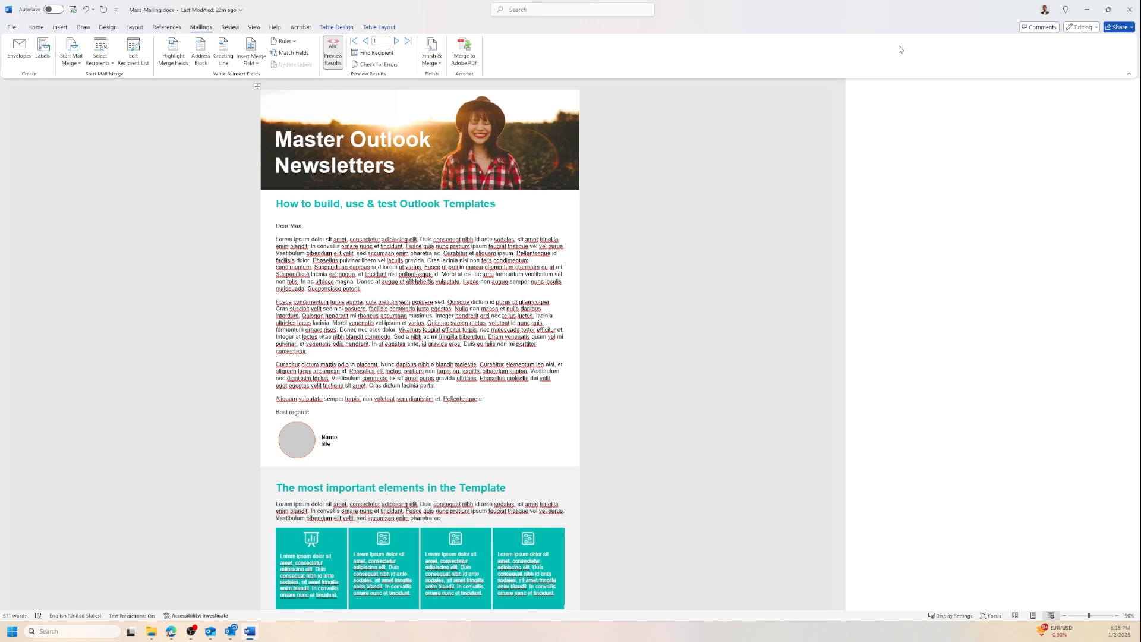
pyautogui.moveTo(899, 49)
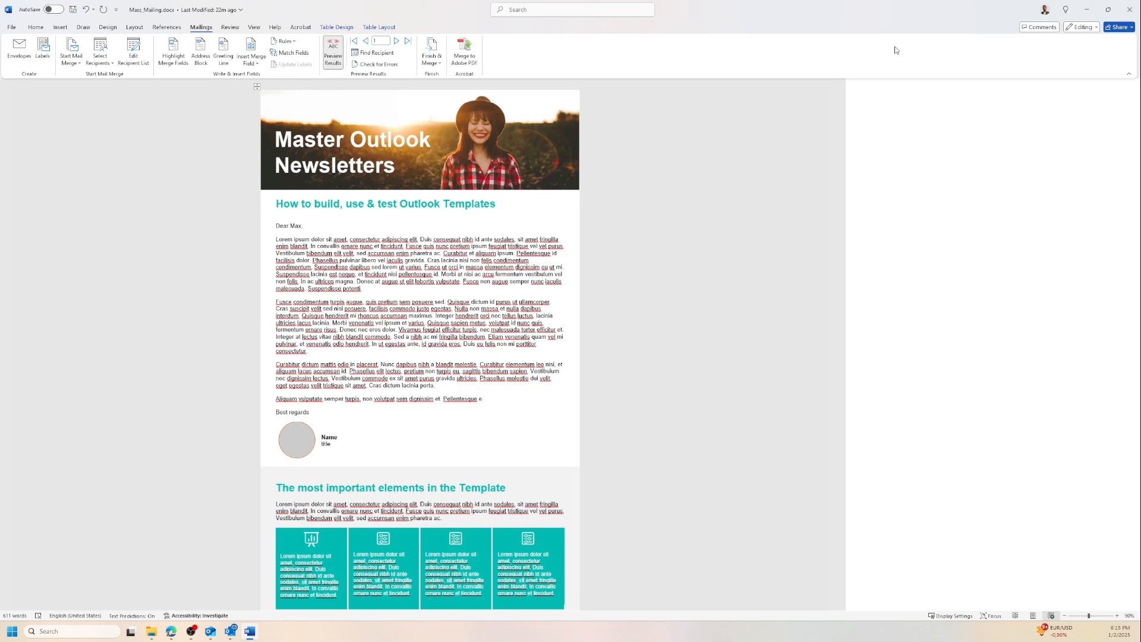
pyautogui.moveTo(900, 49)
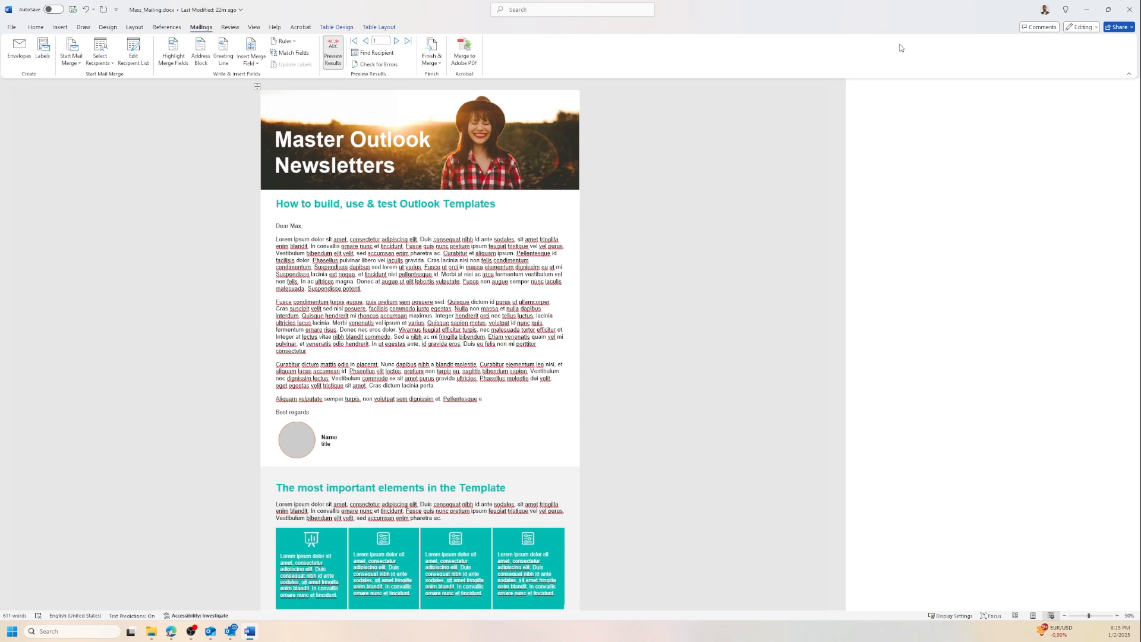
pyautogui.click(302, 226)
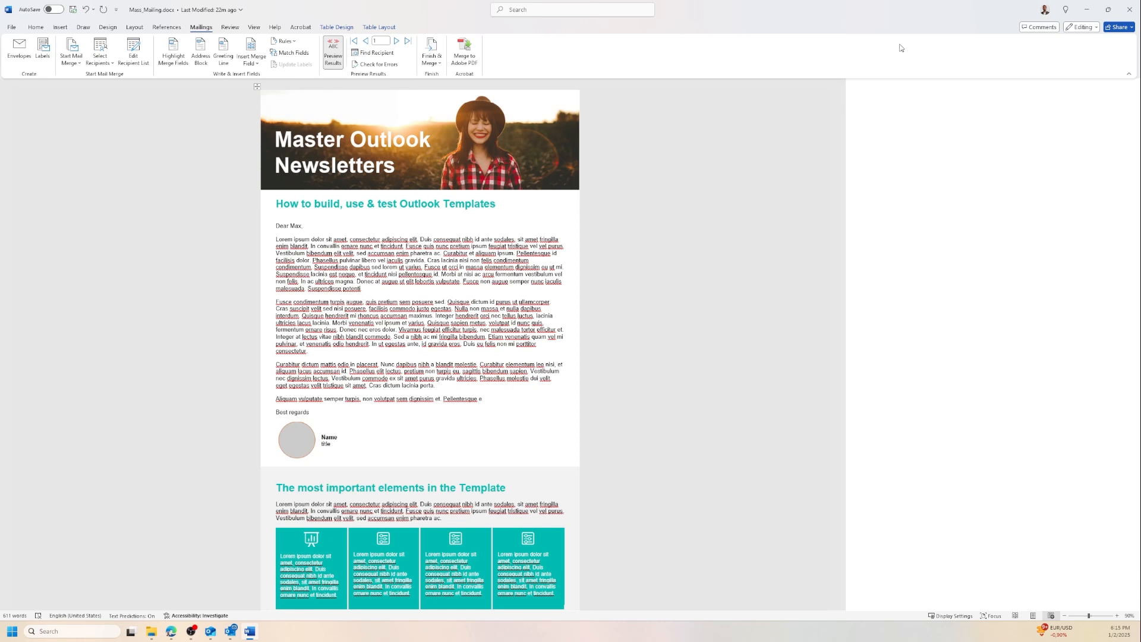
pyautogui.click(302, 226)
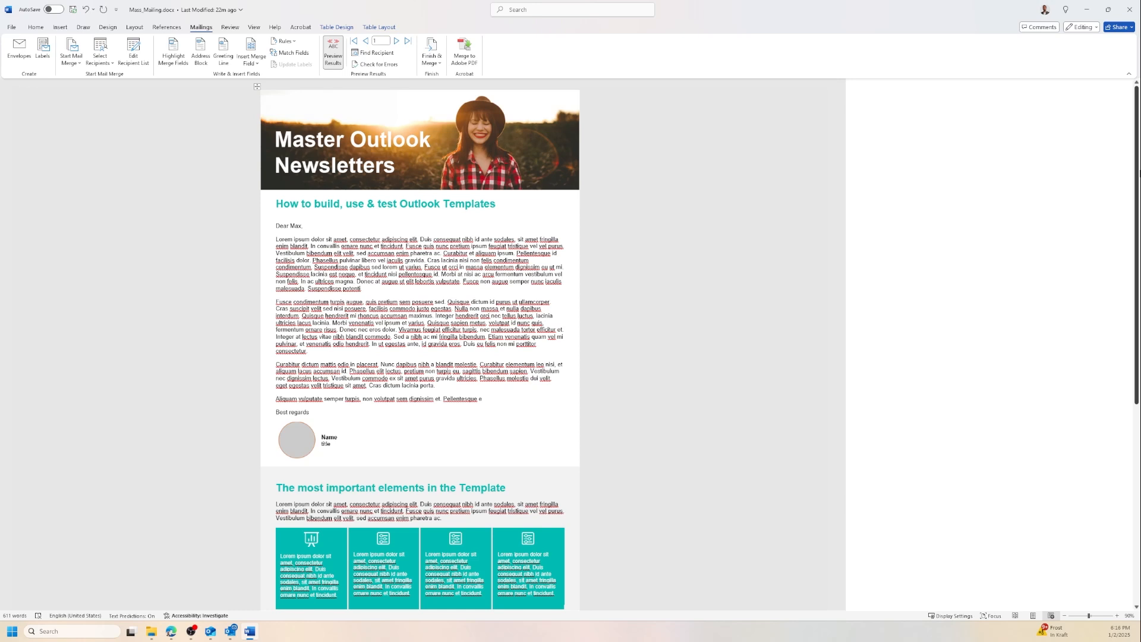
pyautogui.click(302, 226)
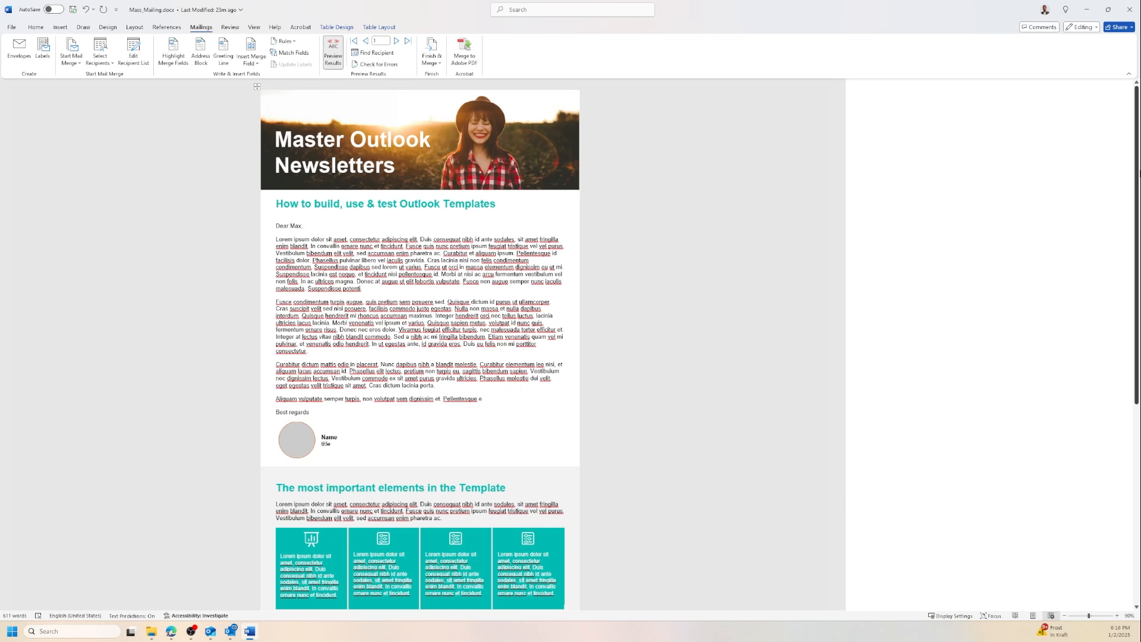
pyautogui.click(303, 226)
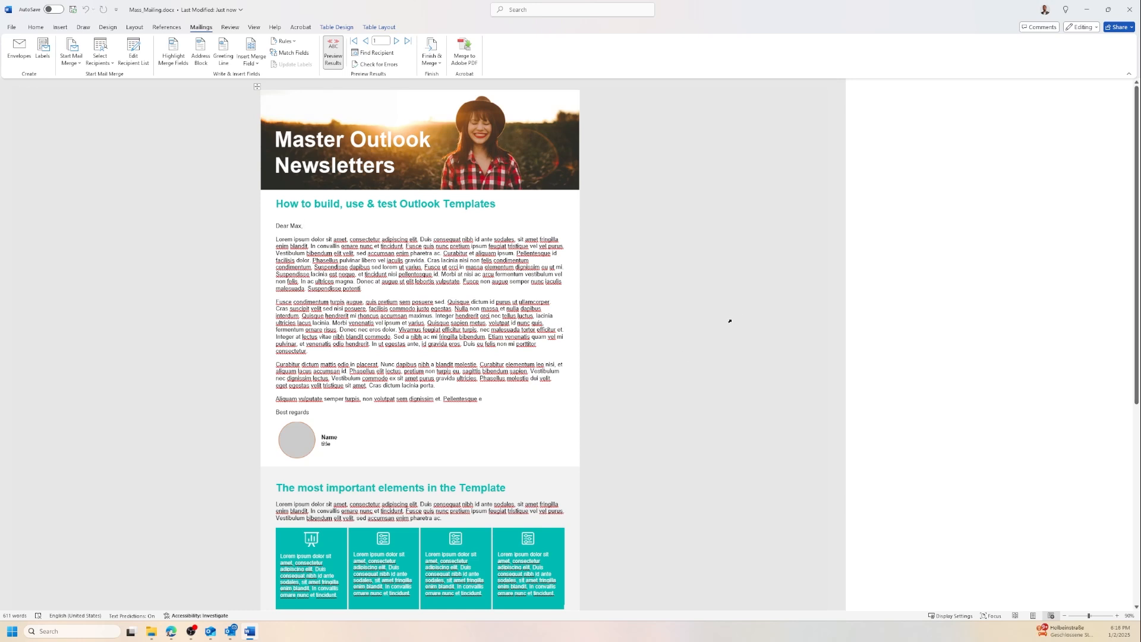
pyautogui.moveTo(673, 347)
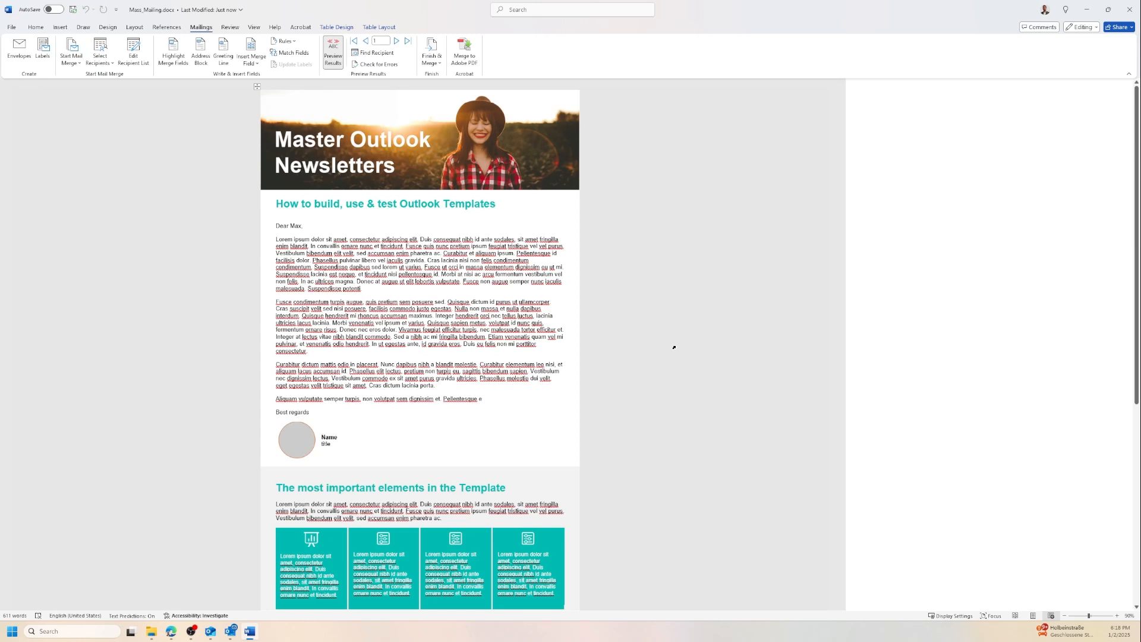